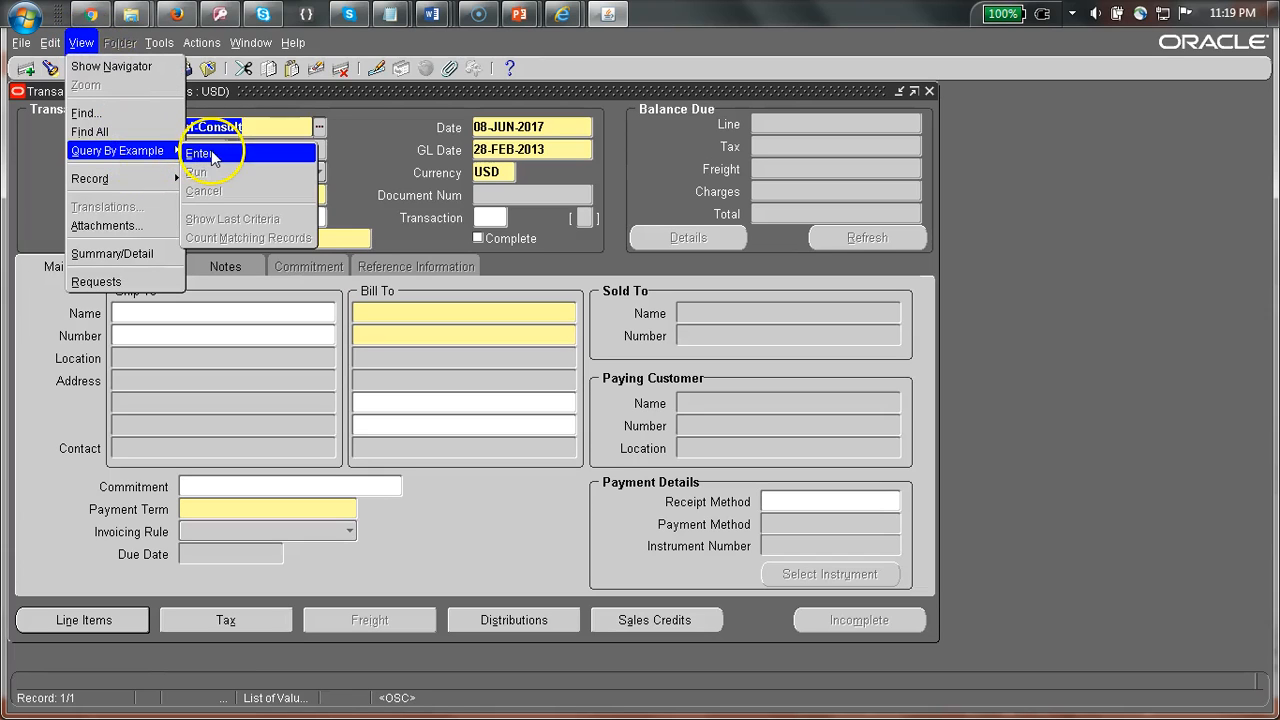
Enter query criteria: transaction number 10007223 and Ship To Name H%.
left_click(200, 152)
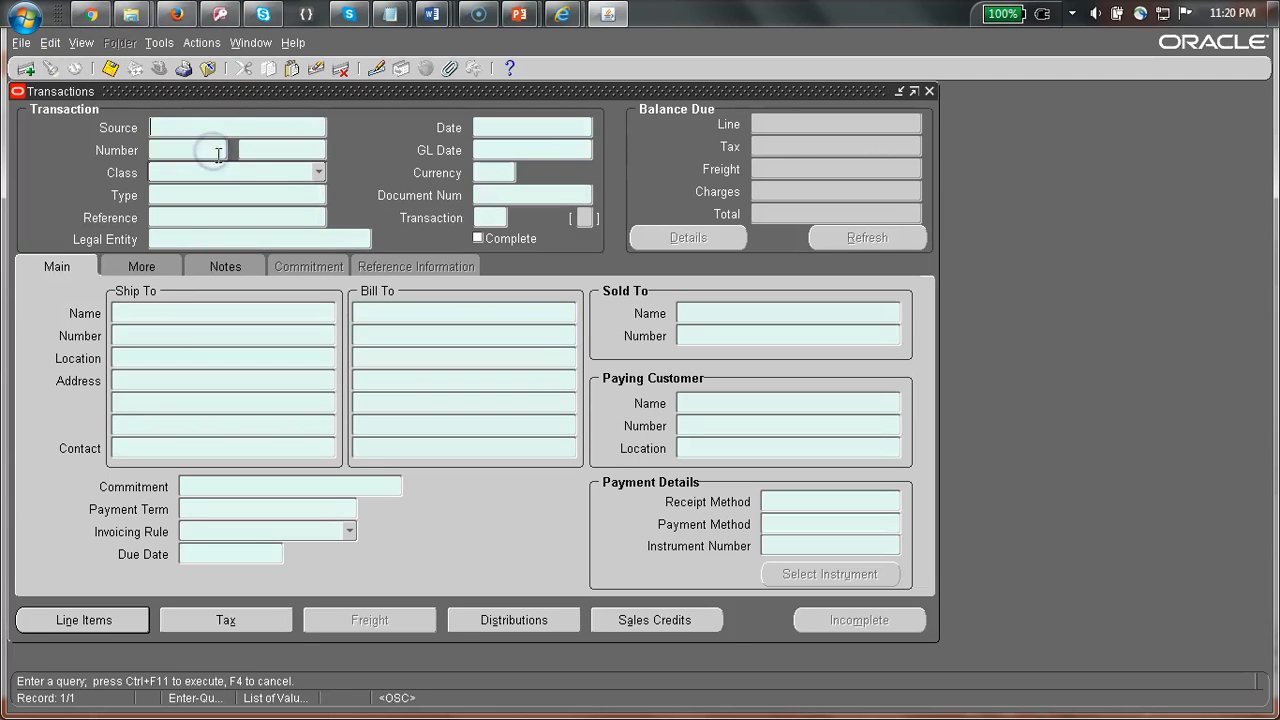
type("10007223")
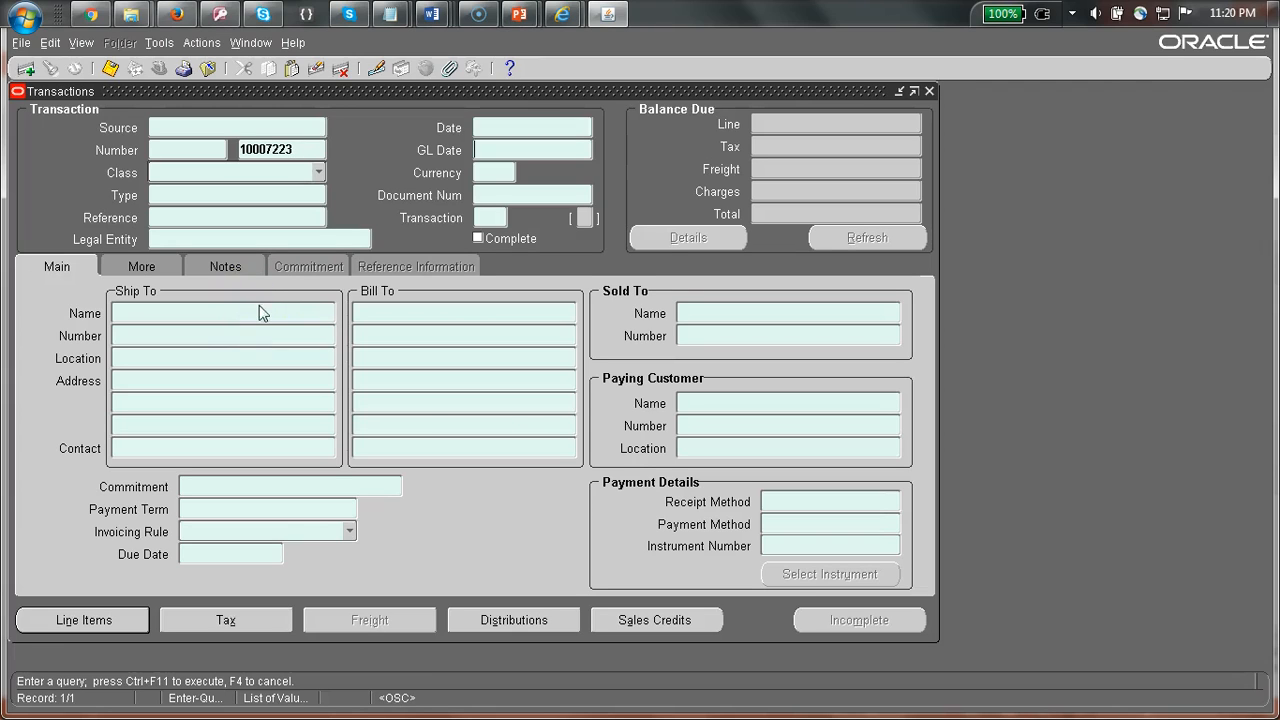
type("h")
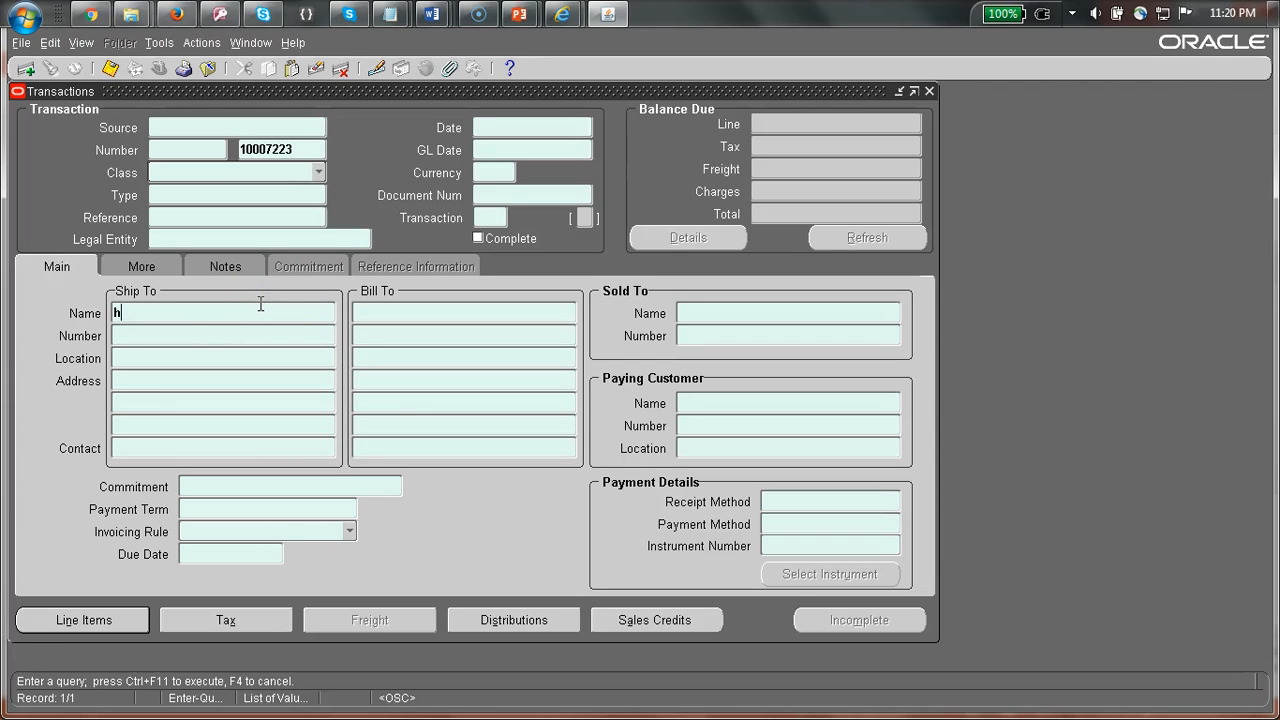
type("H%")
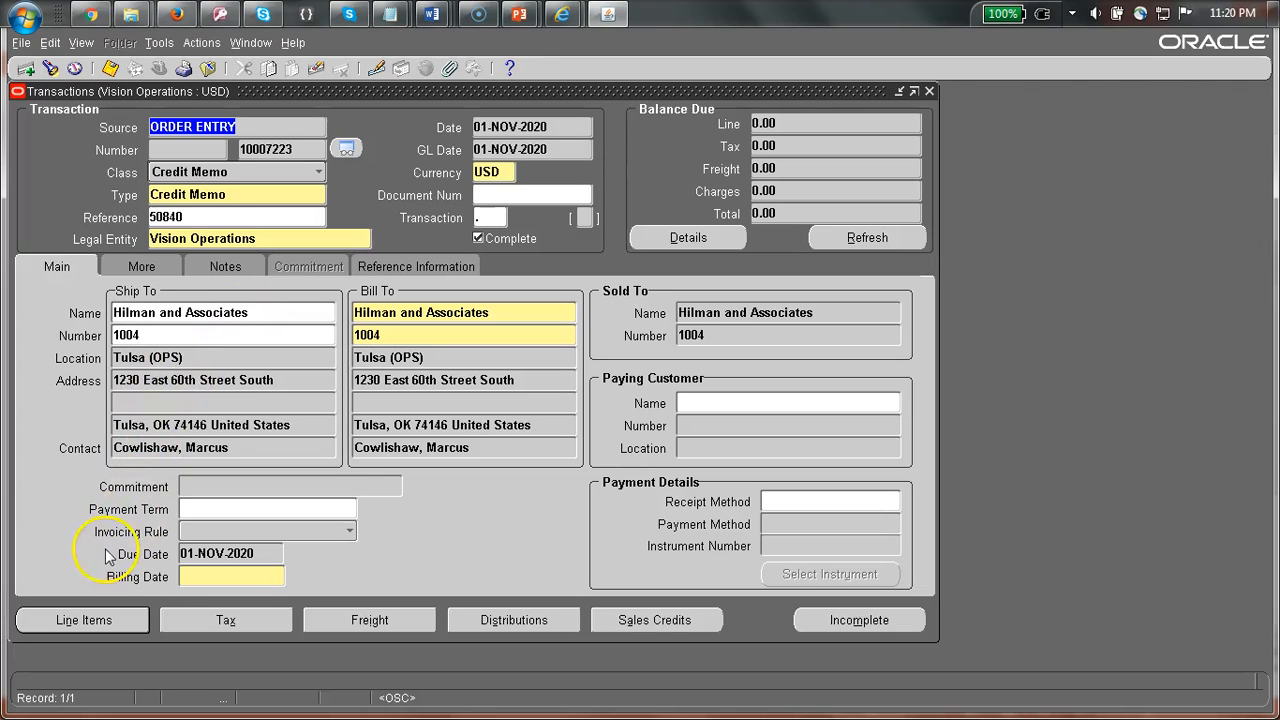
mouse_move(120, 548)
type(">")
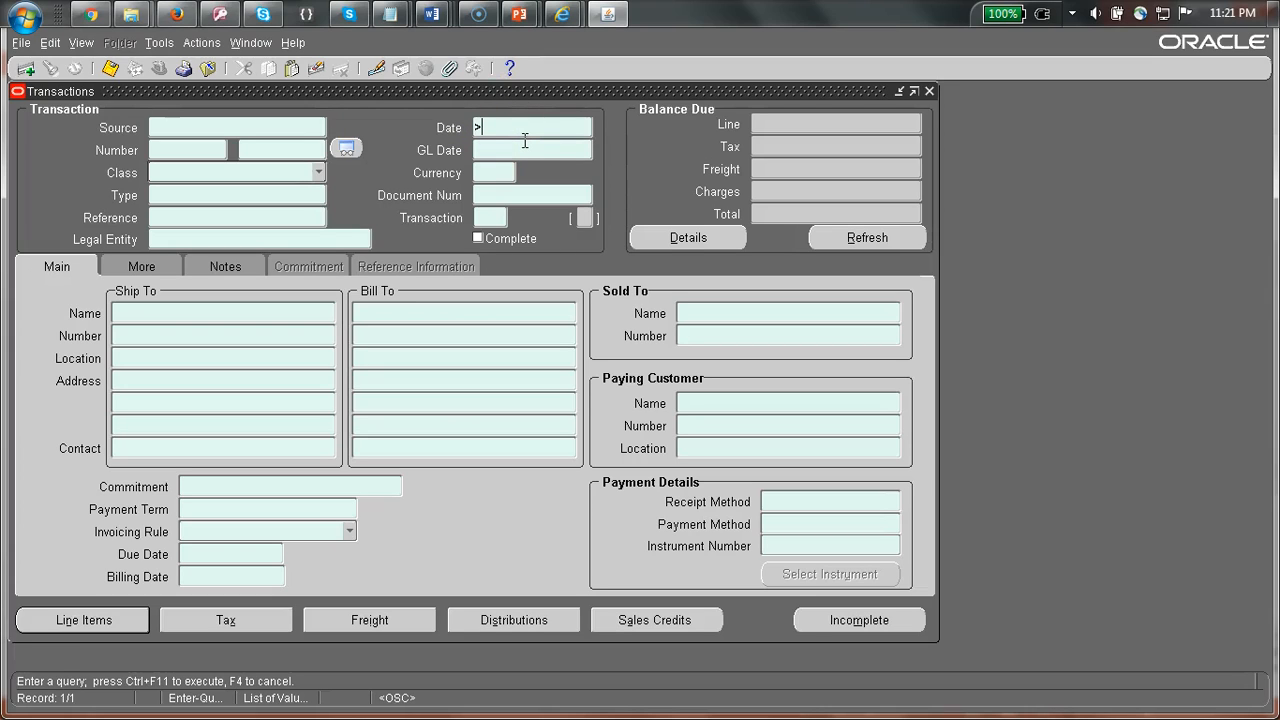
Query transactions dated after 01-JAN-2017, which returns an ORA-01403 no-data-found error.
type("01JAN20")
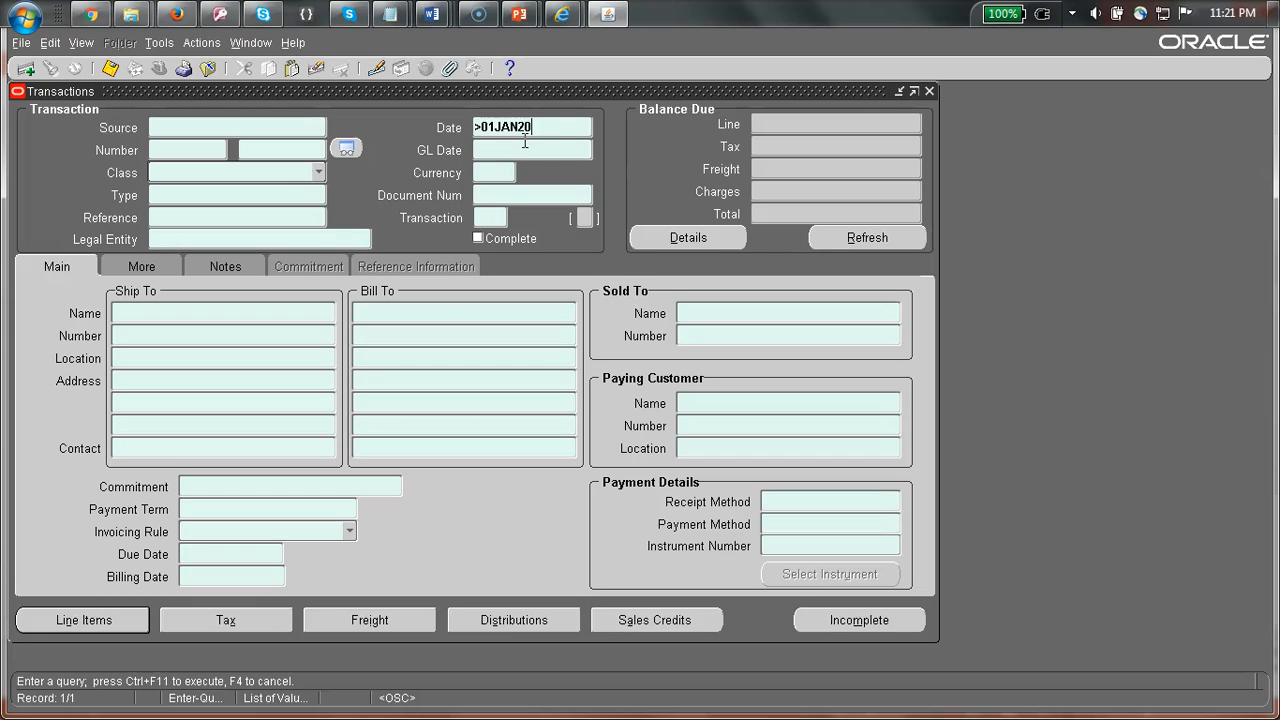
type("7")
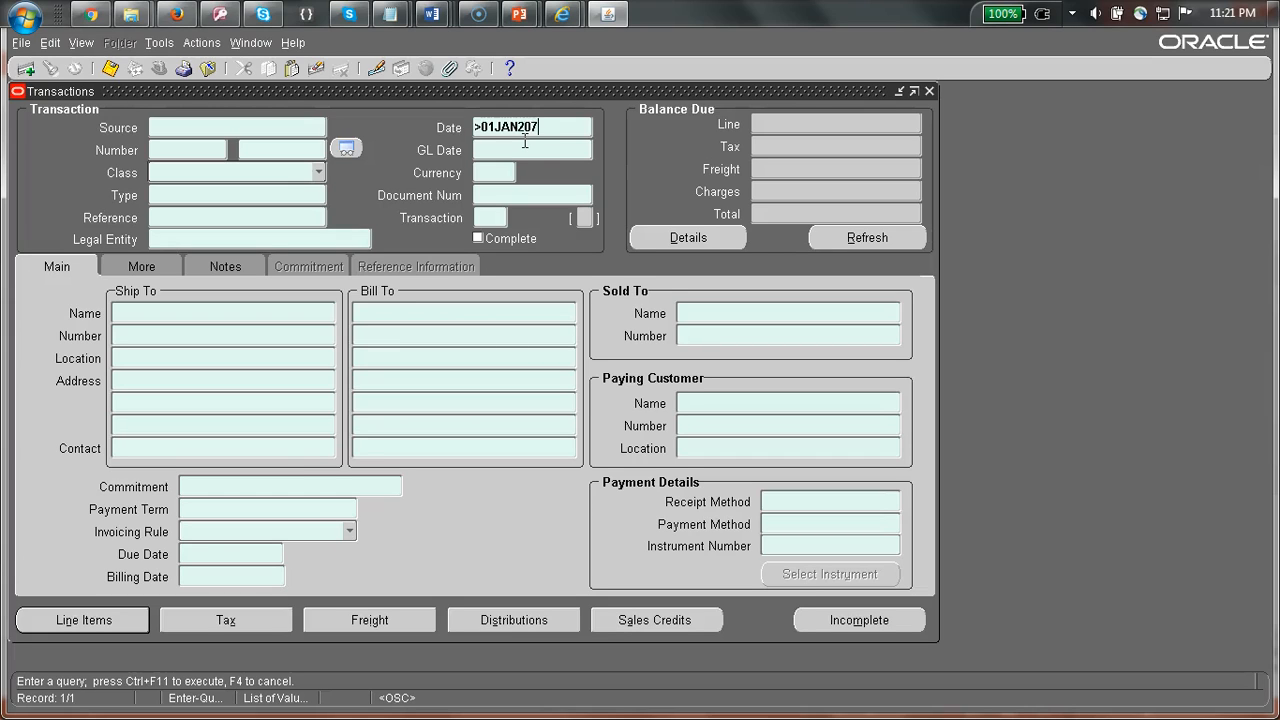
key("Backspace")
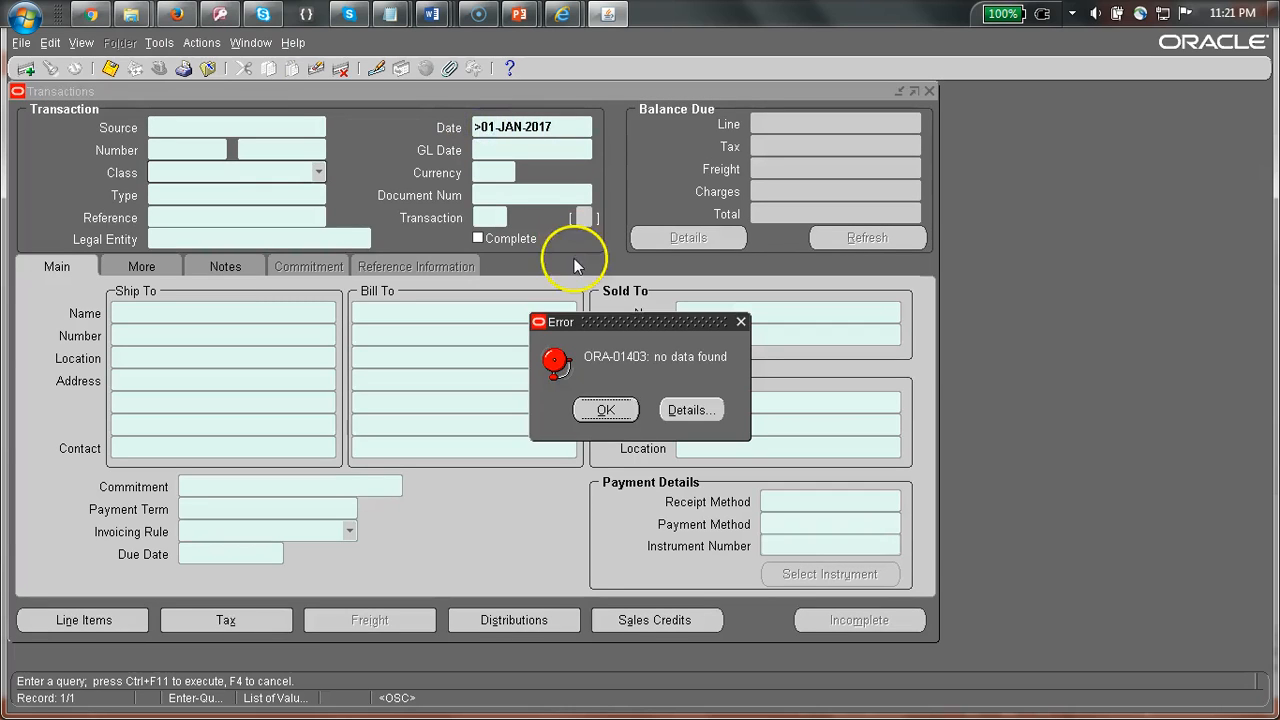
Dismiss the ORA-01403 error and return to an empty query form.
left_click(604, 408)
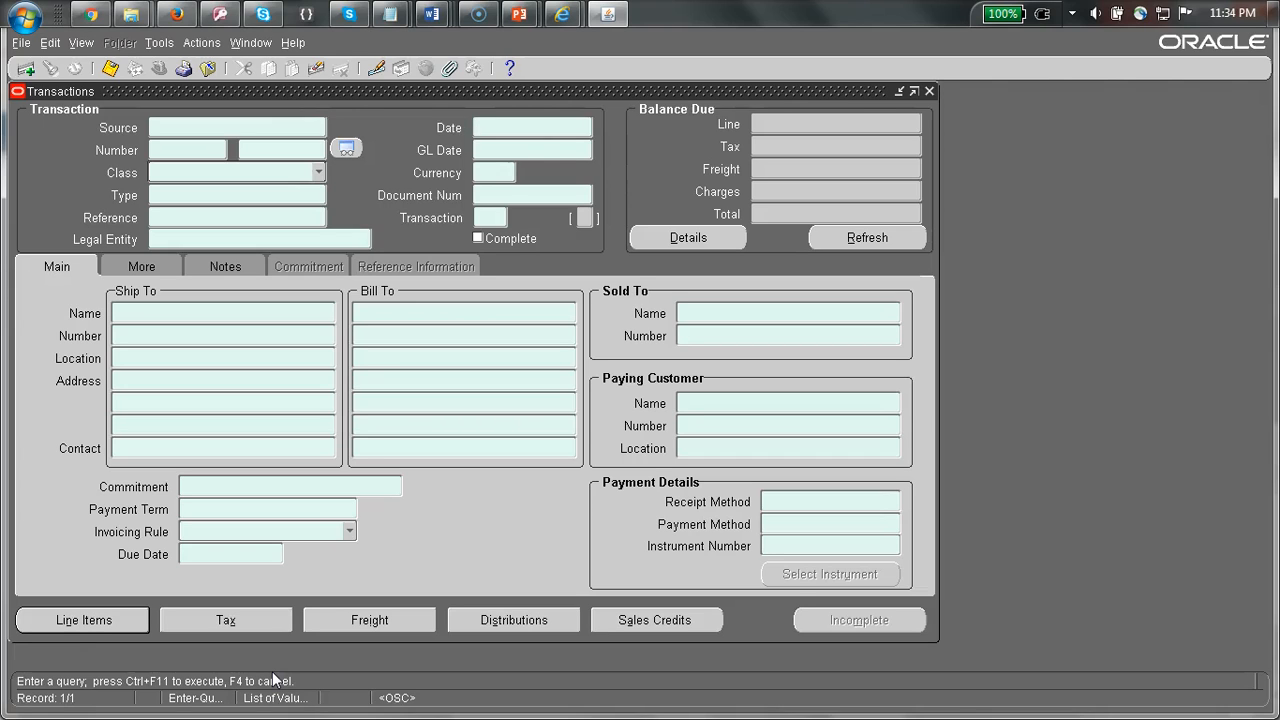
Query transactions with Date #BETWEEN '01-JAN-16' AND '01-JAN-17', then start a new blank query.
type("#B")
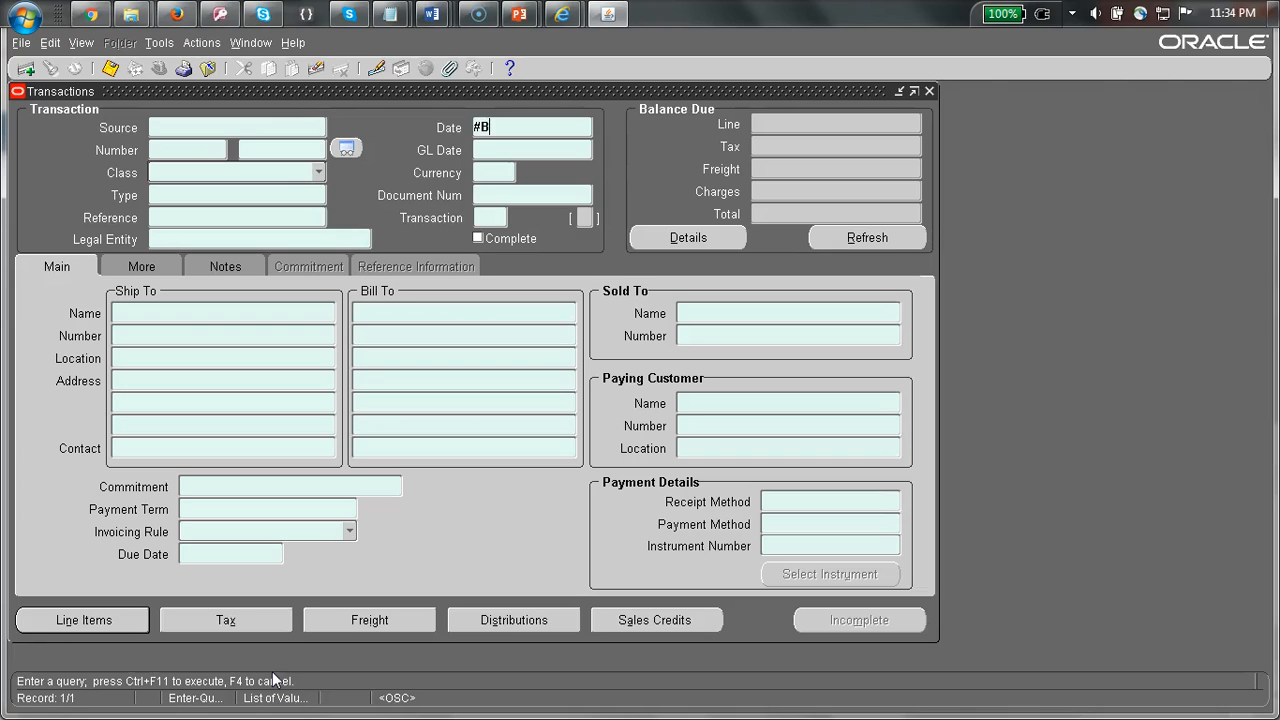
type("ETWEEN")
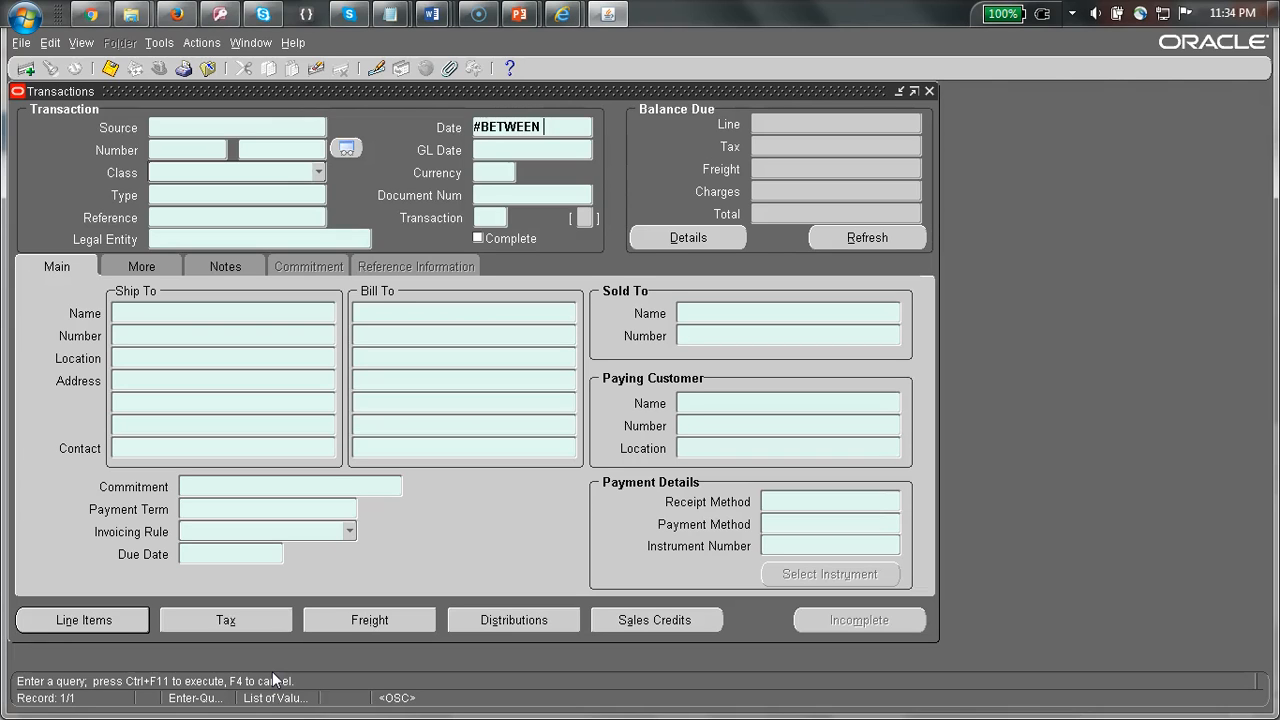
type("'01-JAN-17")
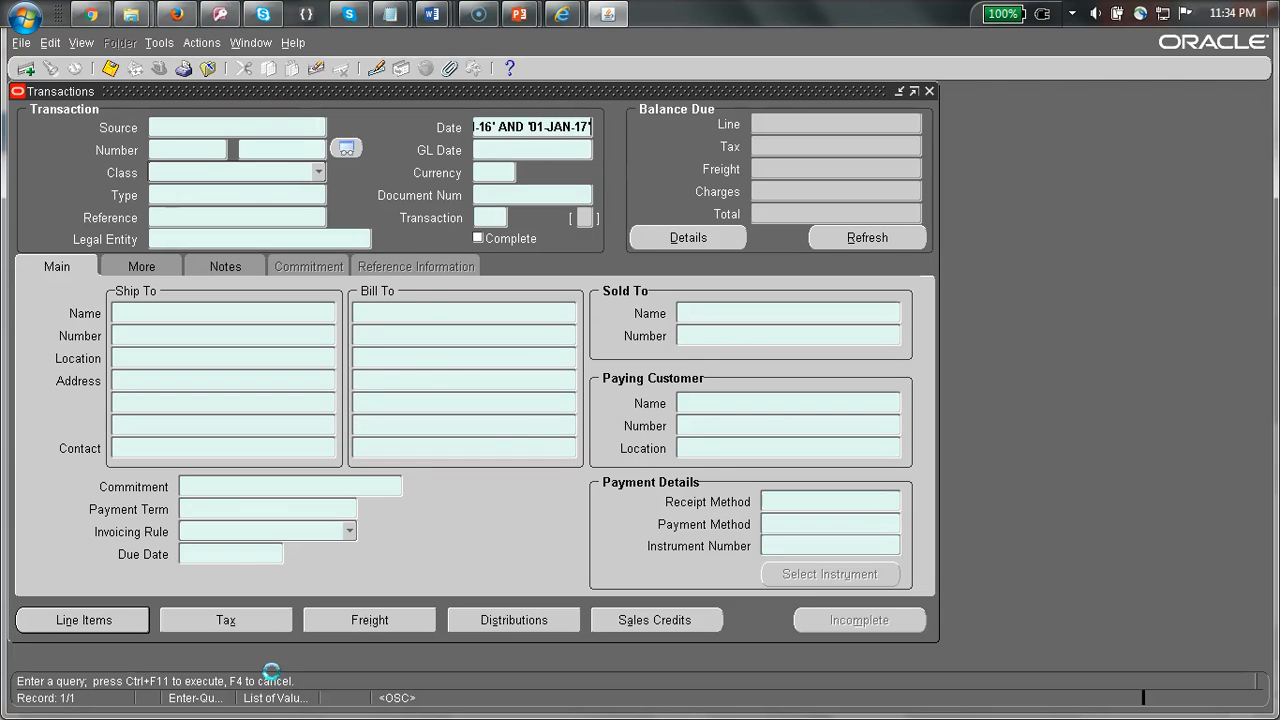
key("ctrl+F11")
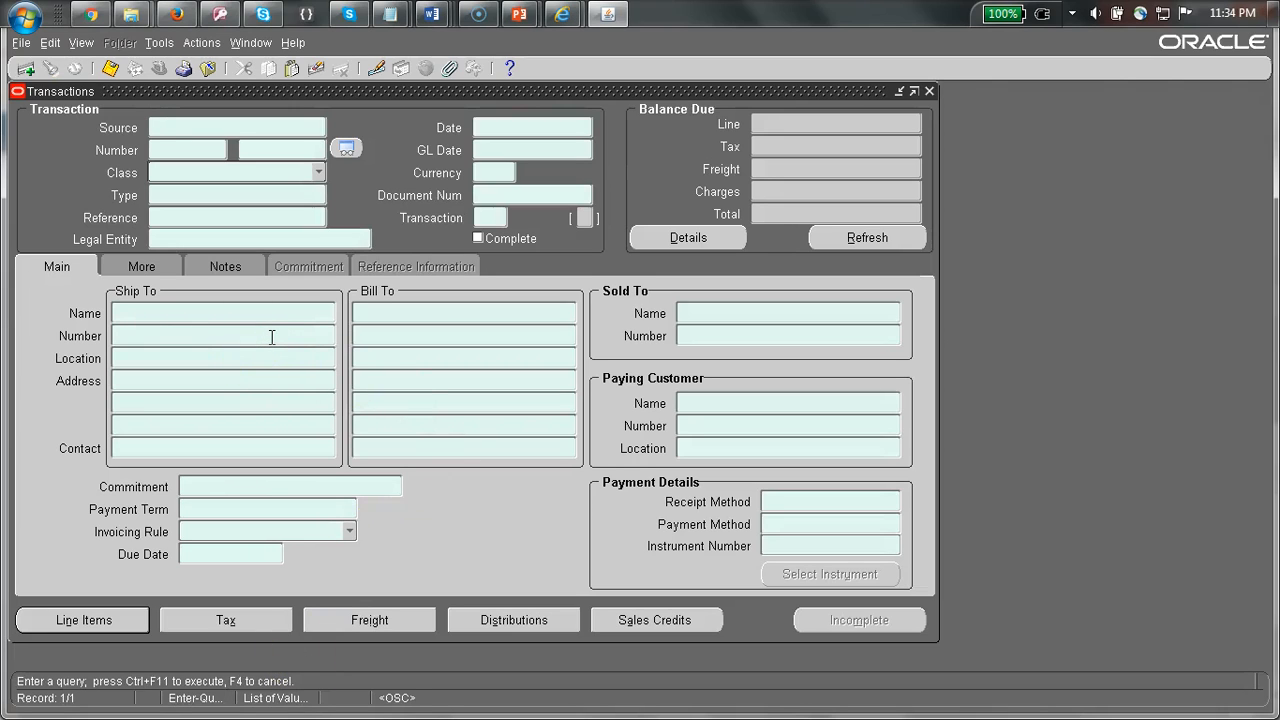
Enter Ship To Number #IN ('1003','1004') and Date >'01-JAN-15' as query criteria.
type("#")
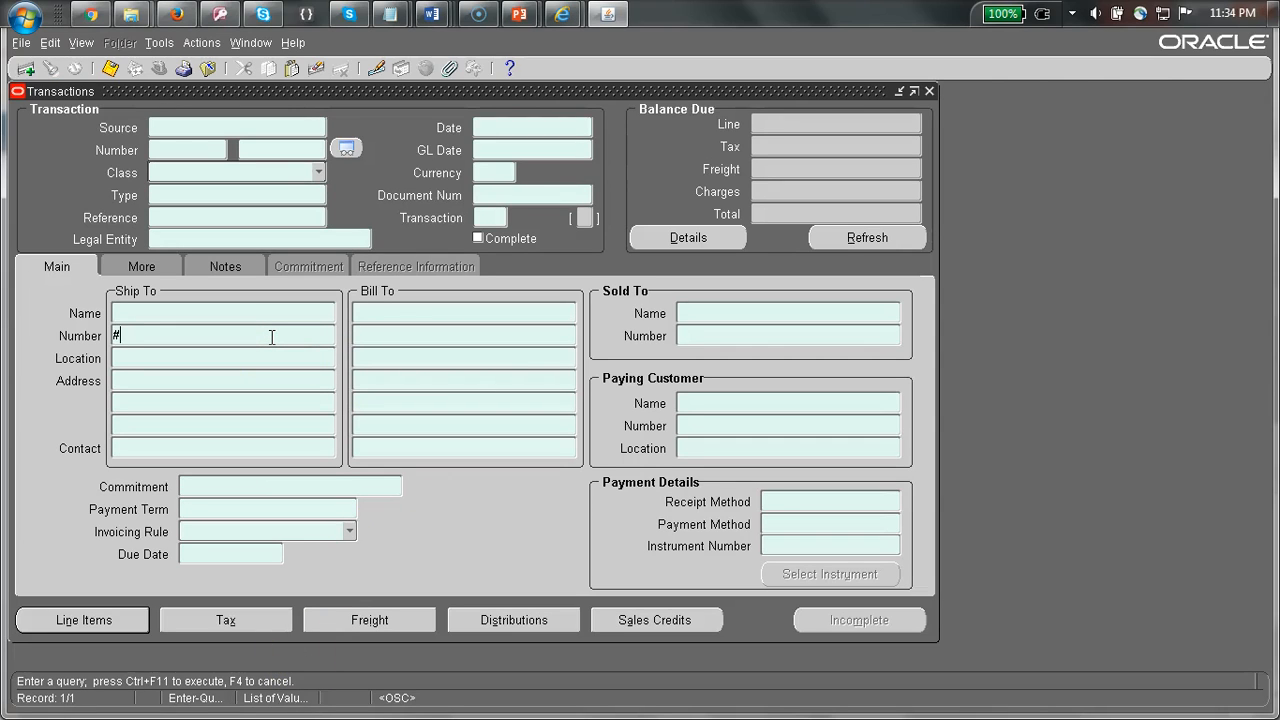
type("IN (")
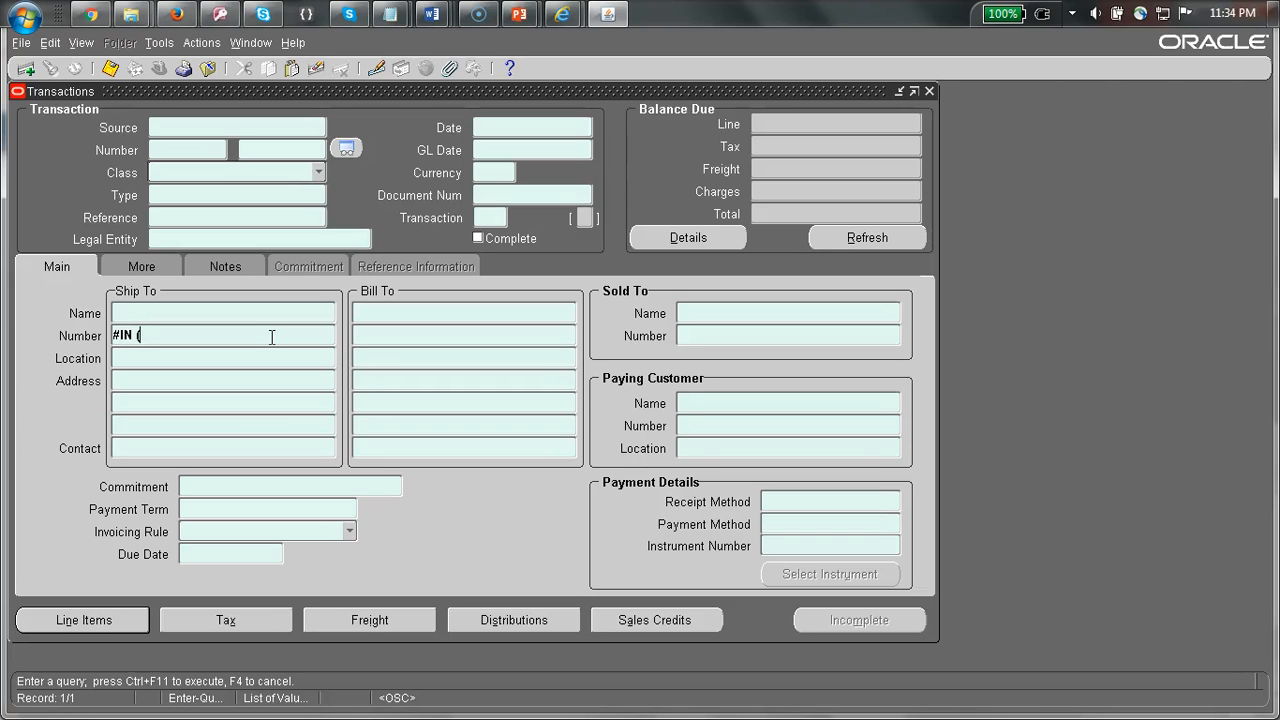
type("003','1004'")
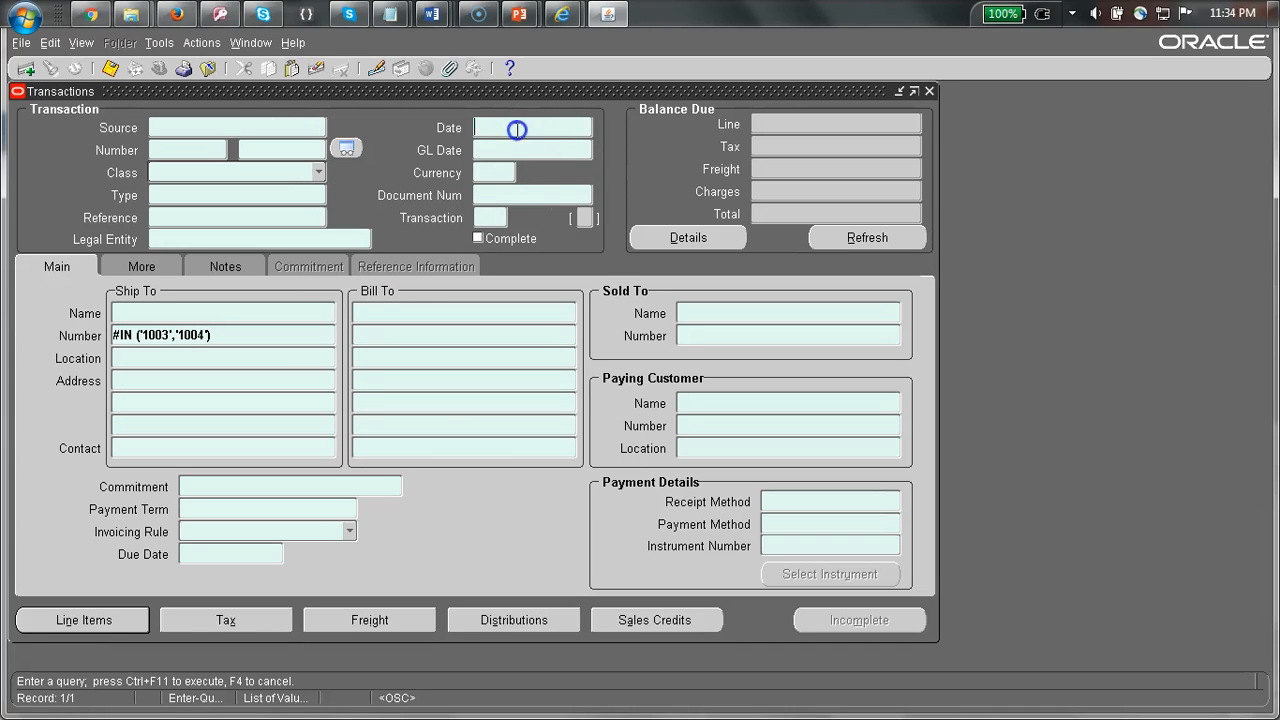
type(">01")
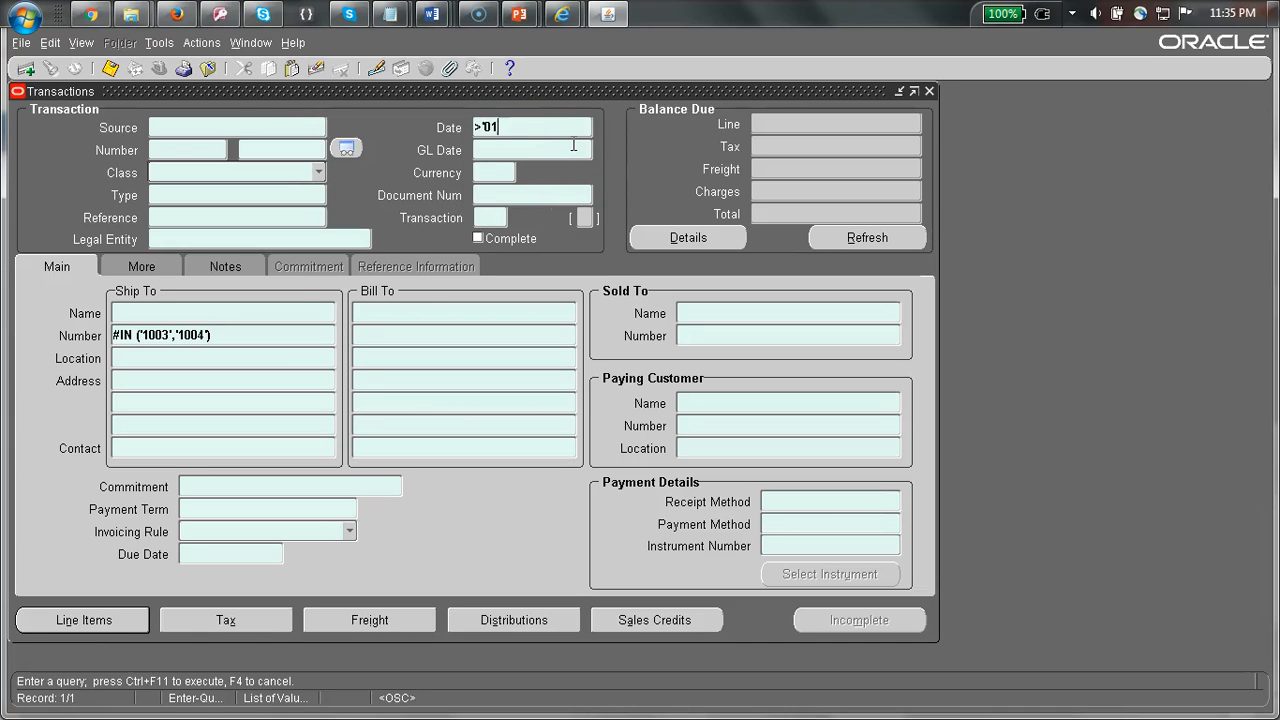
type("-JAN")
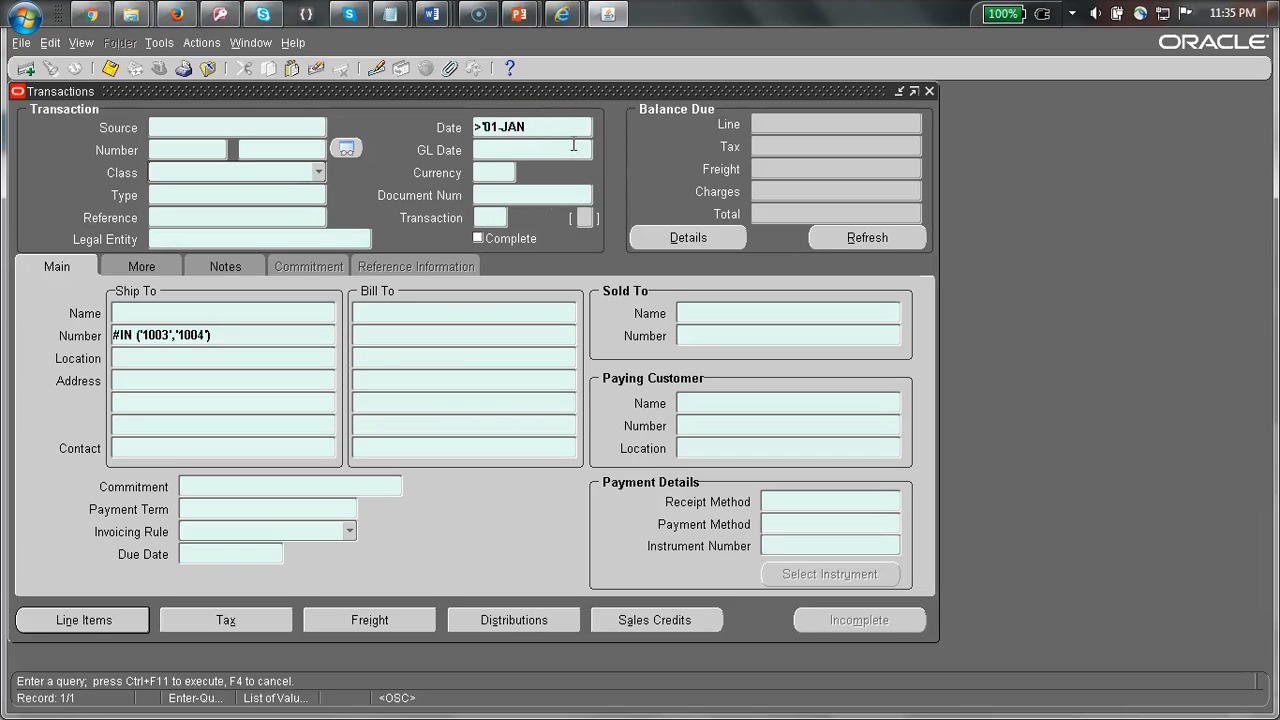
type("-15'")
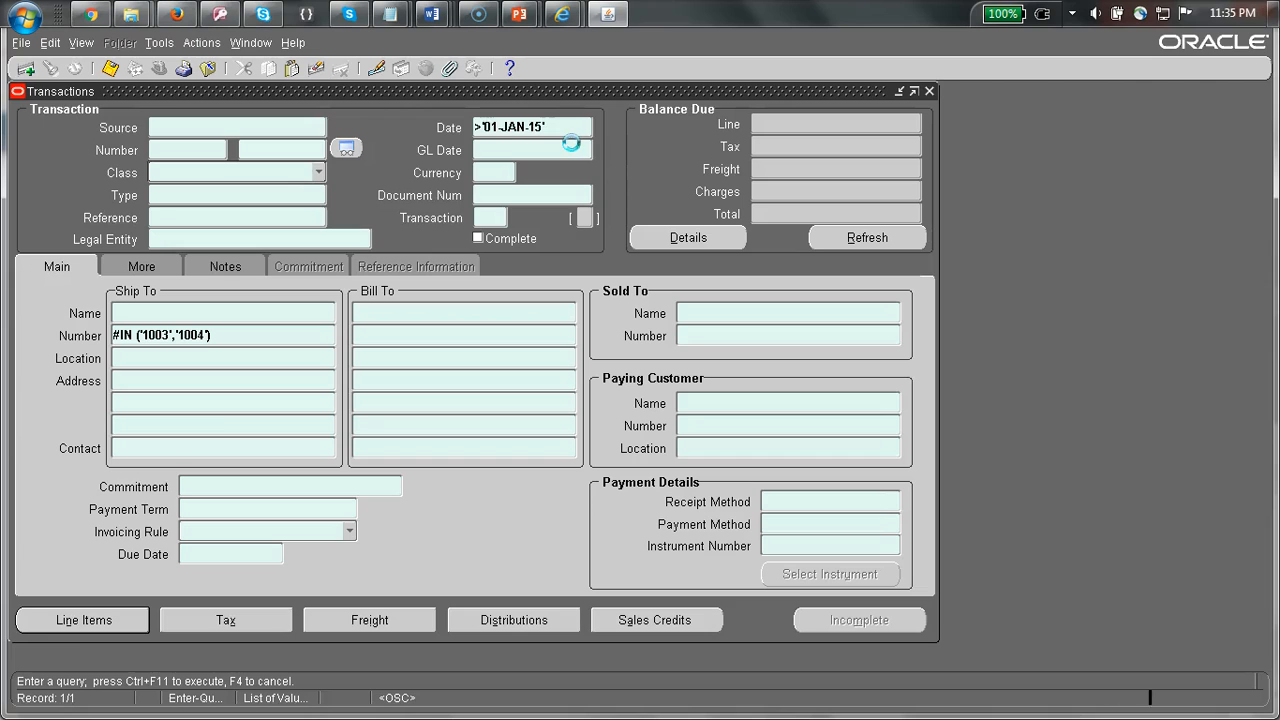
mouse_move(116, 676)
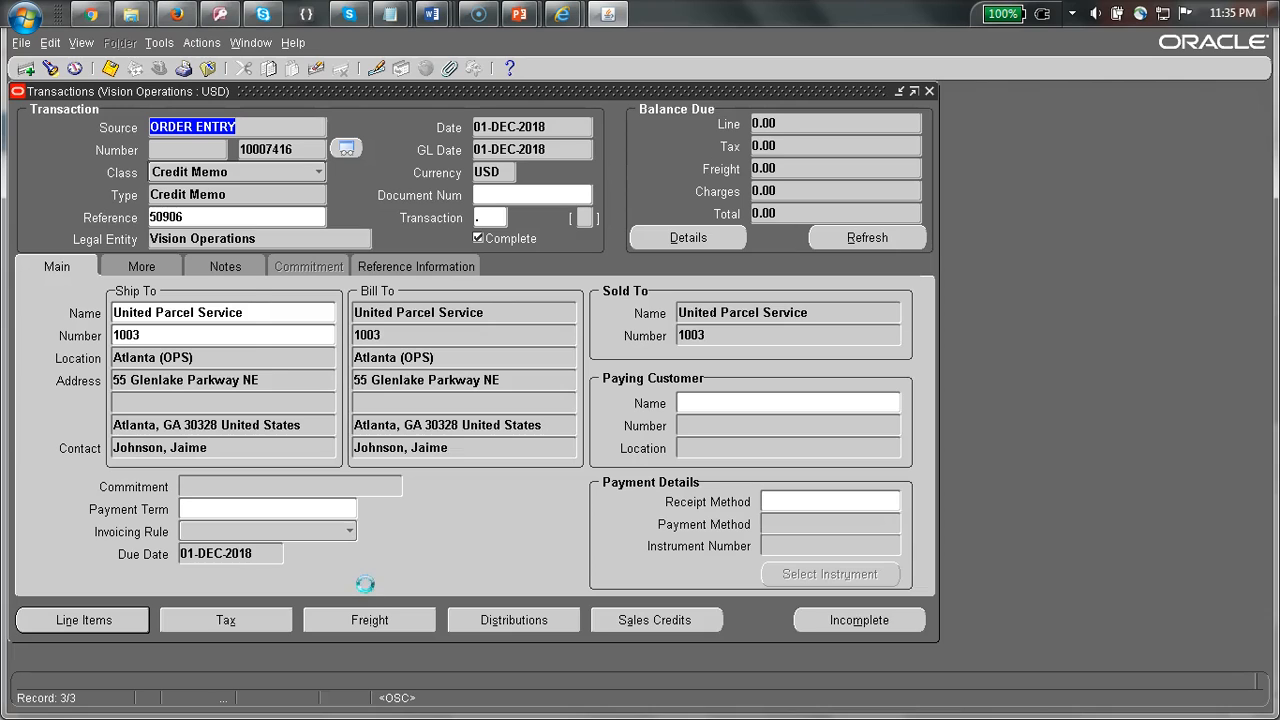
mouse_move(368, 588)
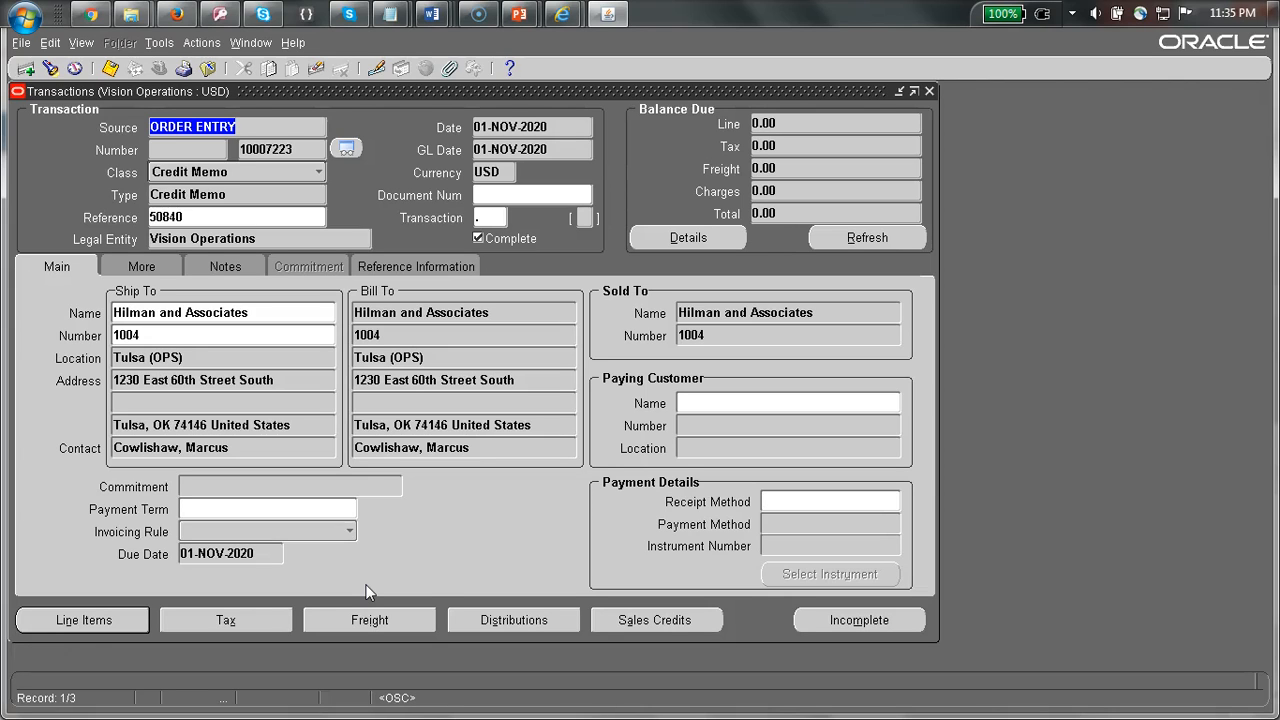
mouse_move(200, 680)
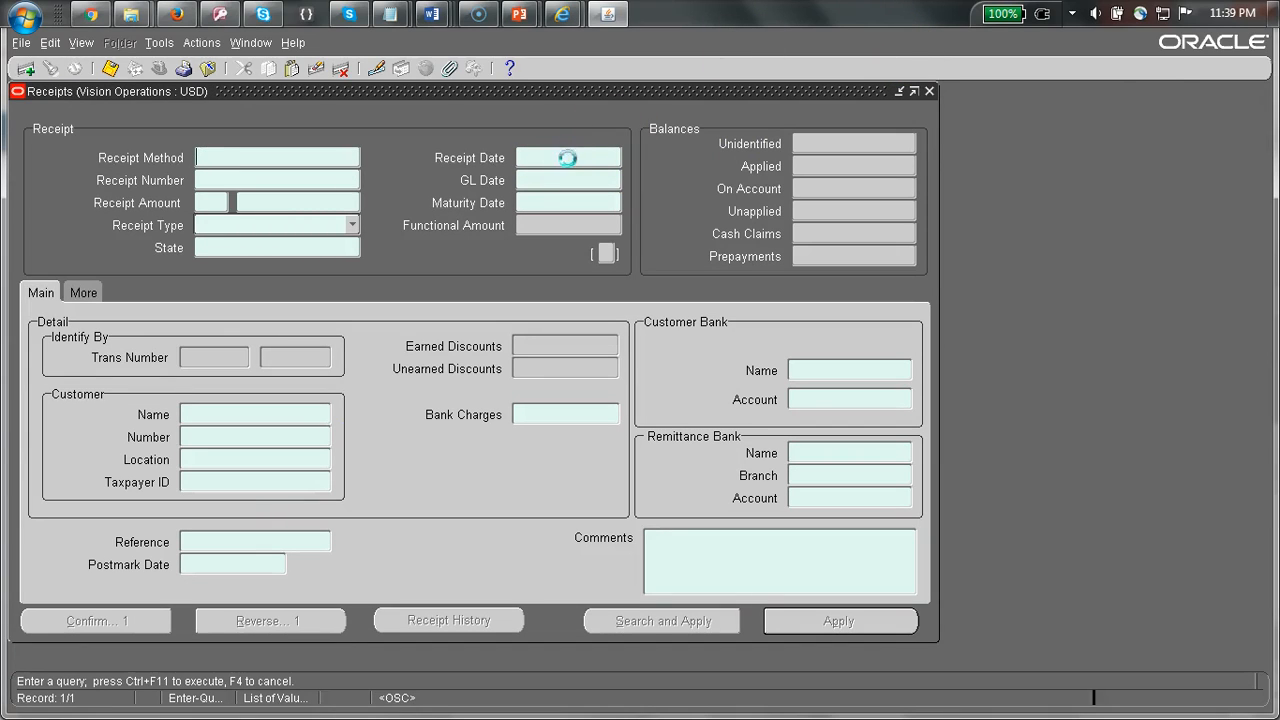
Enter Receipt Amount <50 with a first receipt date criterion of 01JAN17.
type(">01")
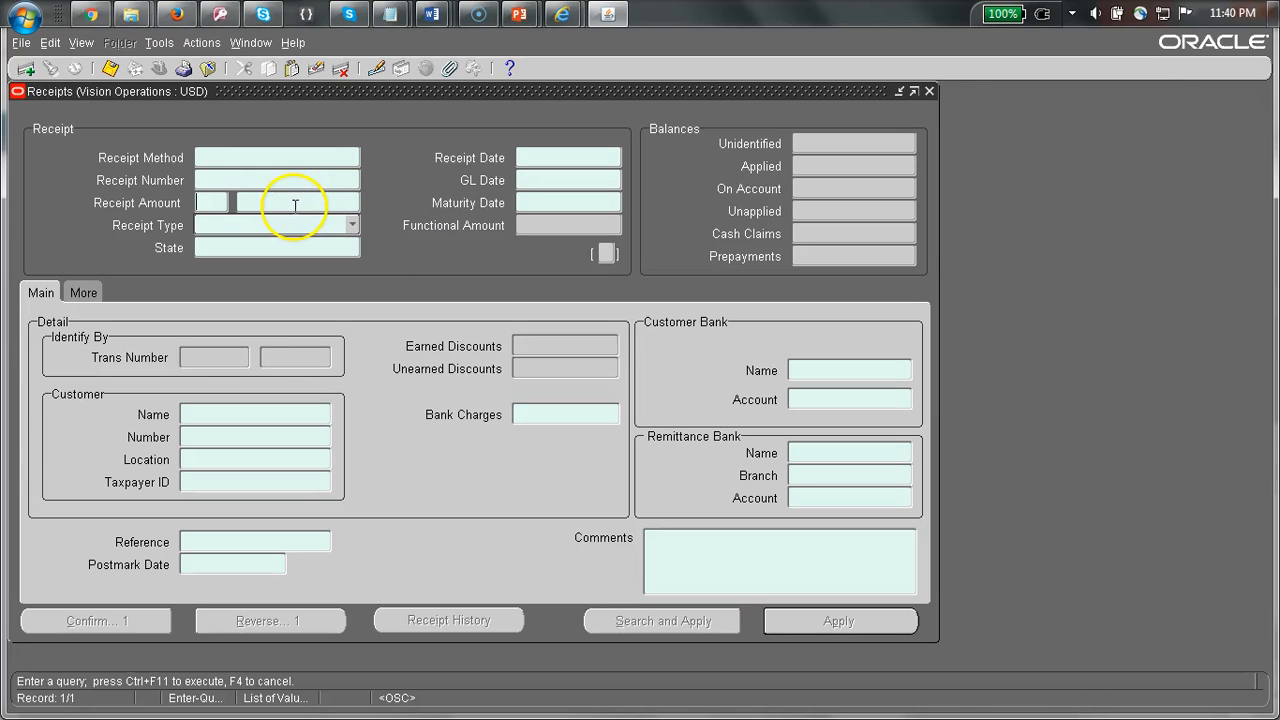
type("<1")
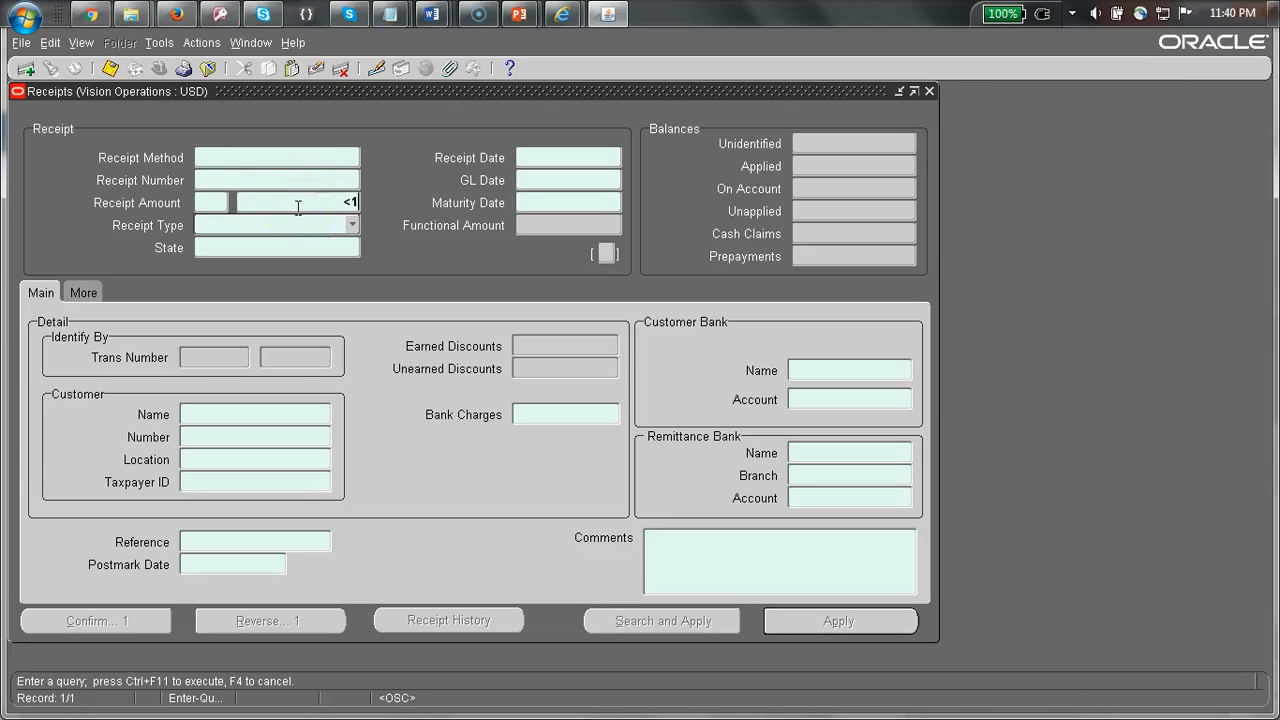
type("50")
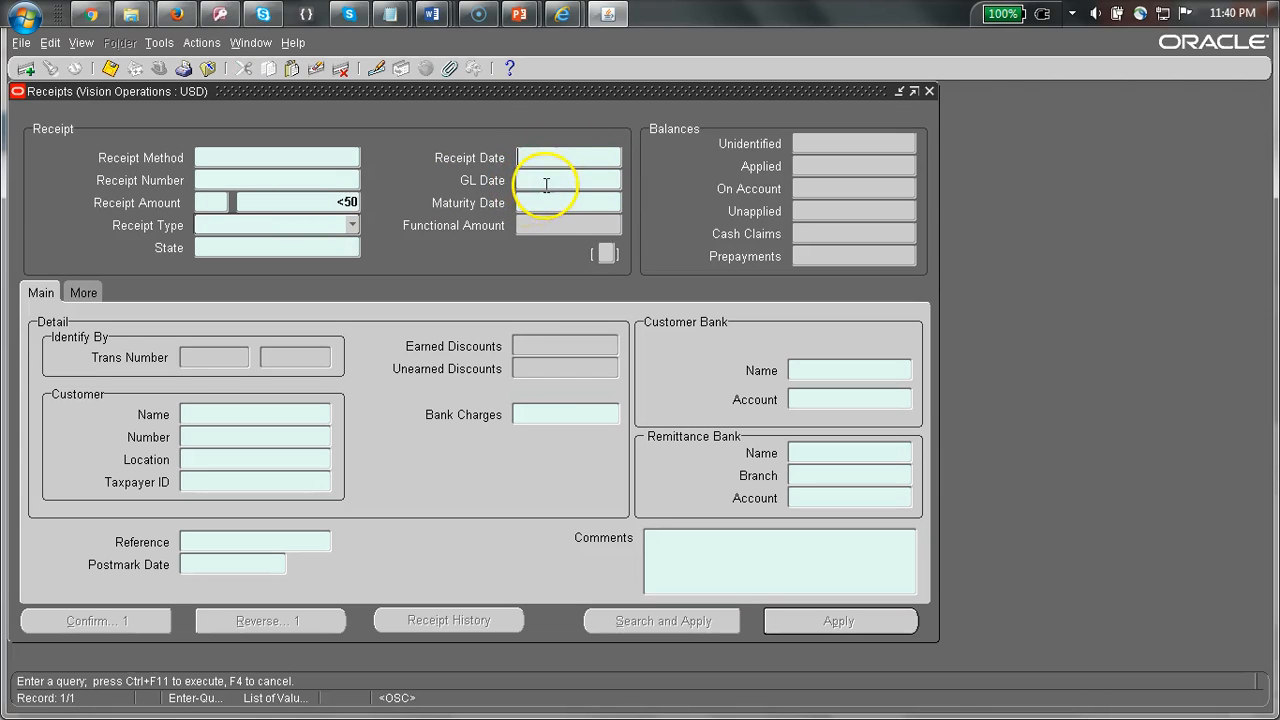
type(">01JAN")
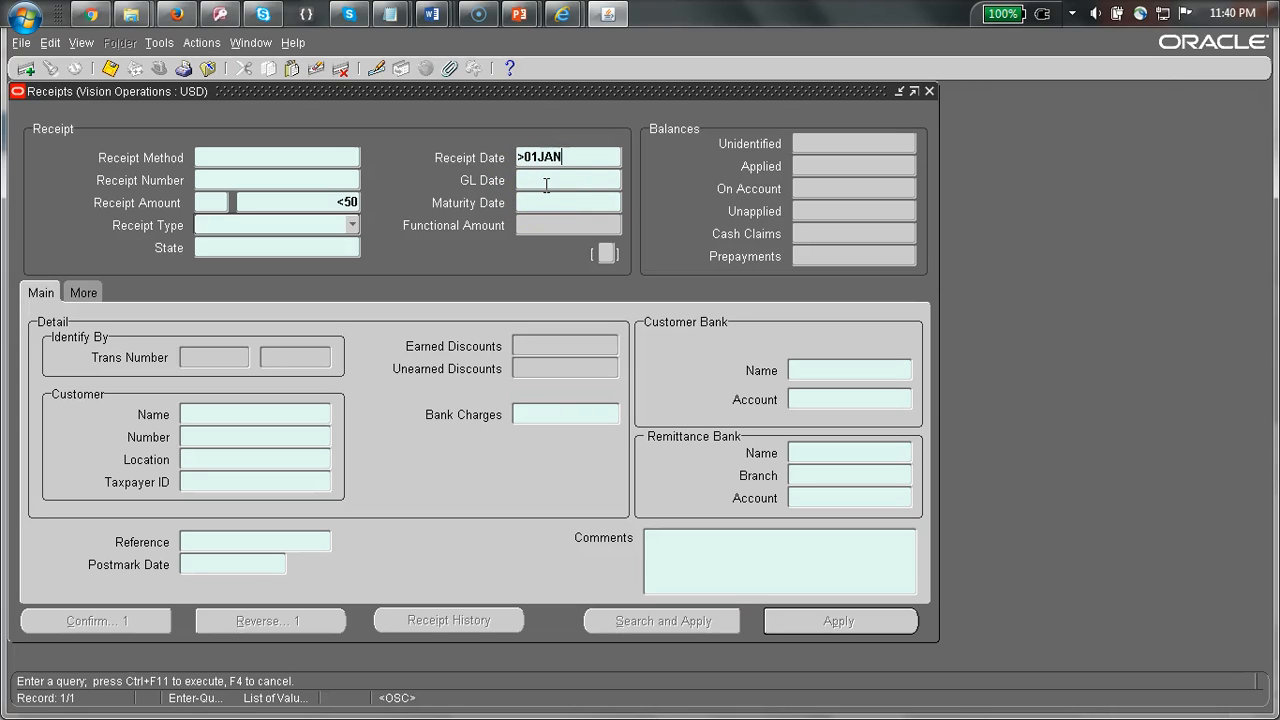
type("17")
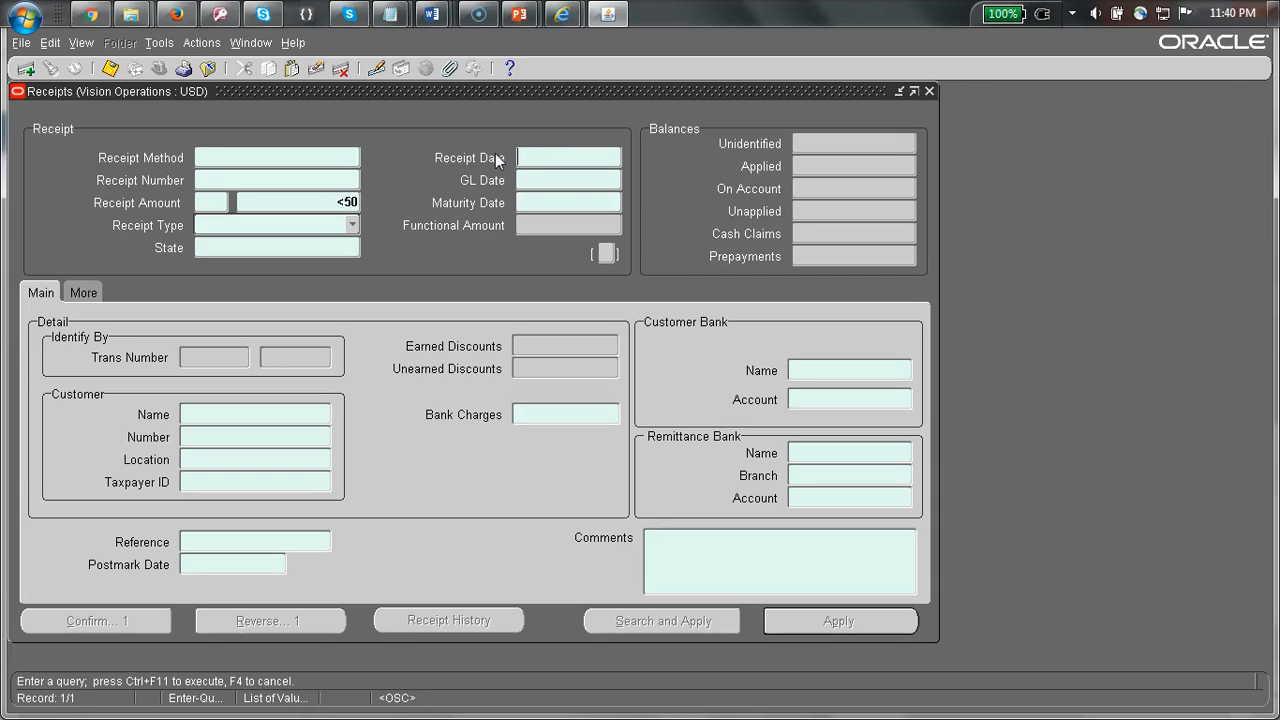
Correct the Receipt Date criterion to <01JAN17 and run the query, then start a new one.
type(">01JAN")
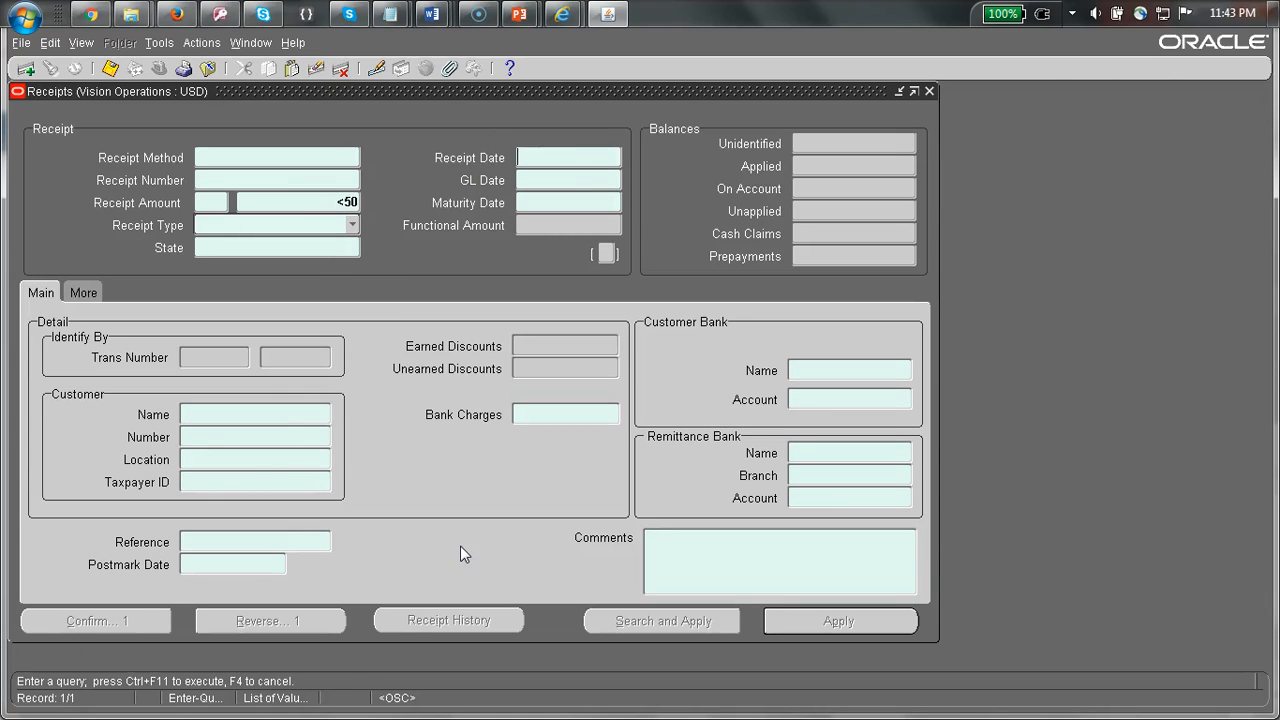
type("<01JAN")
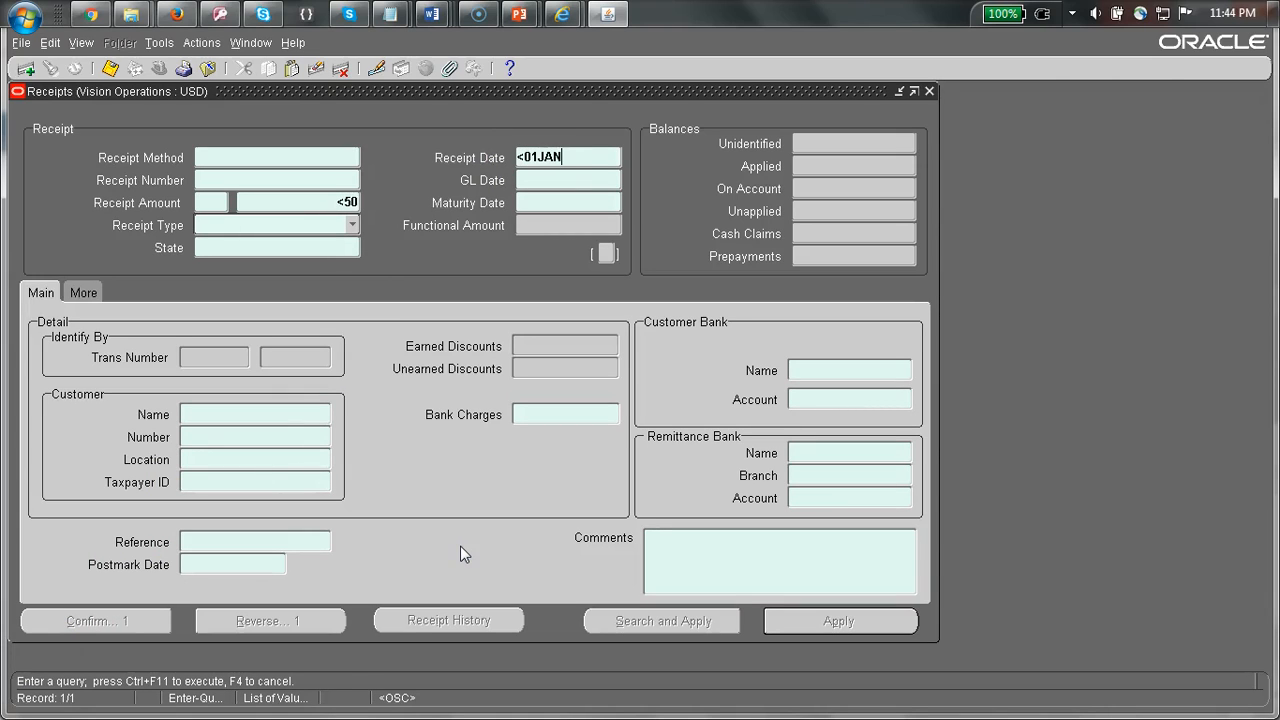
type("17")
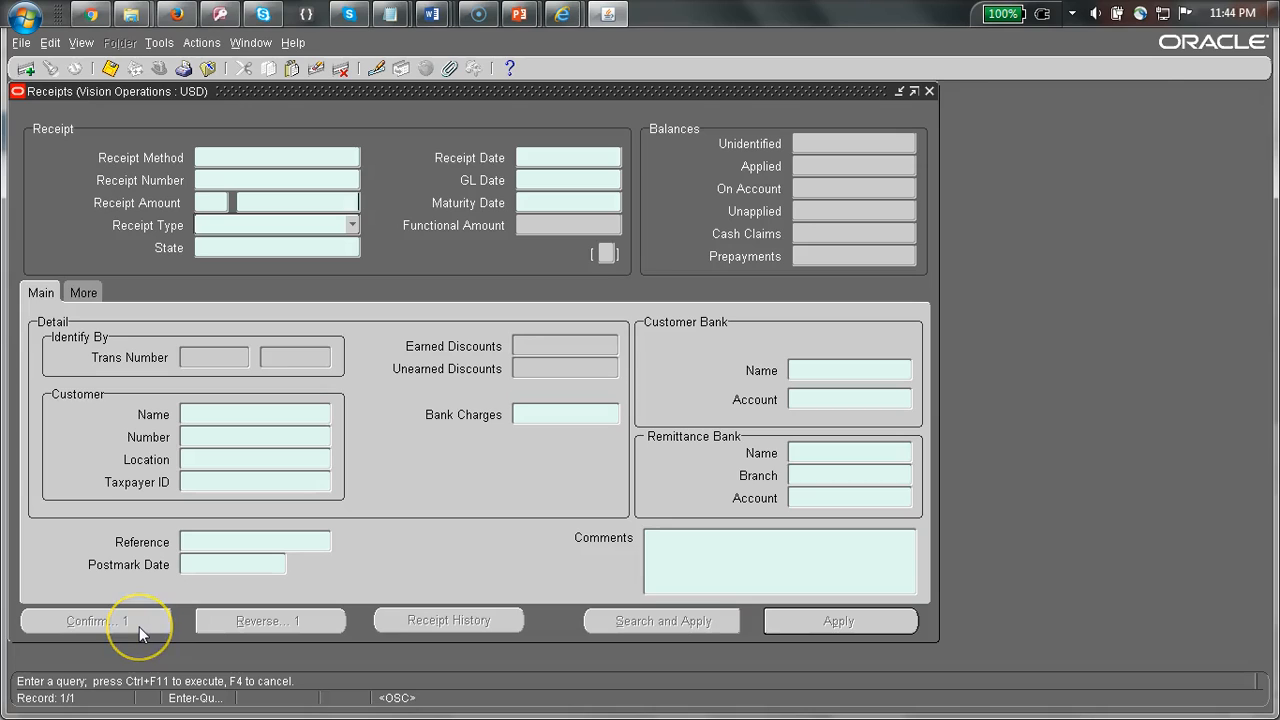
Query receipts with amount >50 and Receipt Date >01JAN17, then clear for a new query.
type(">50")
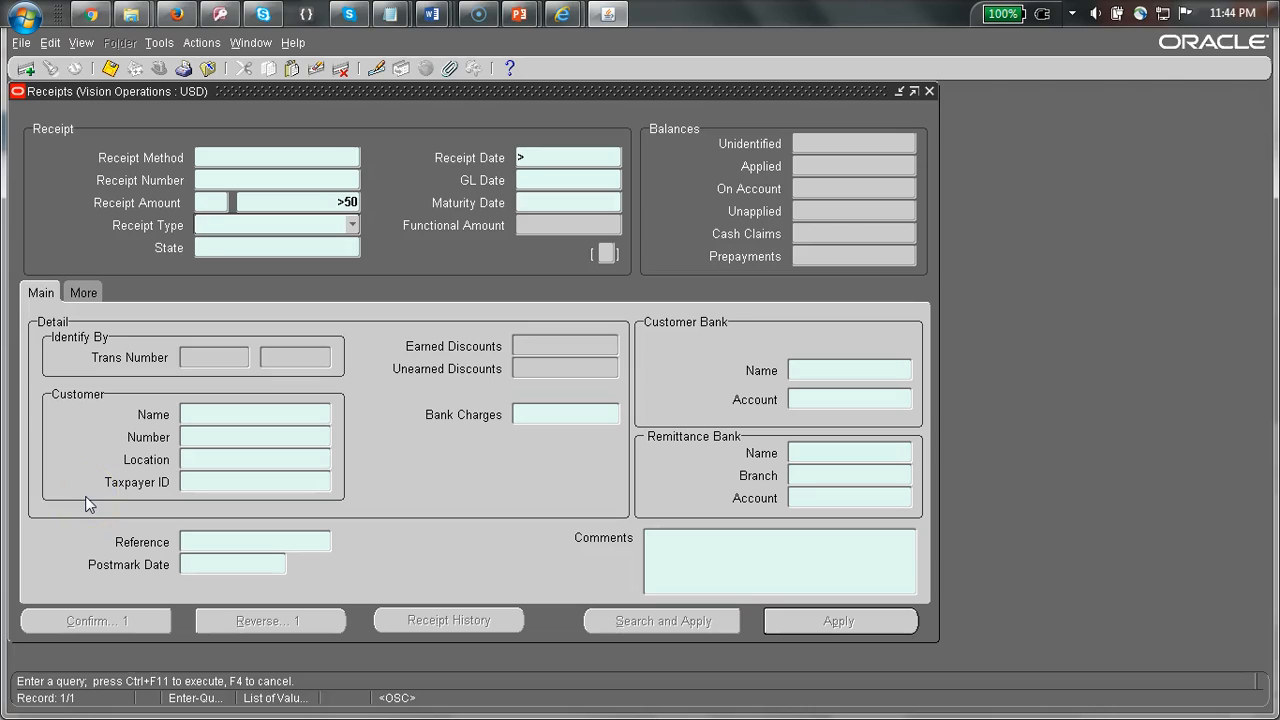
type("01JAN1")
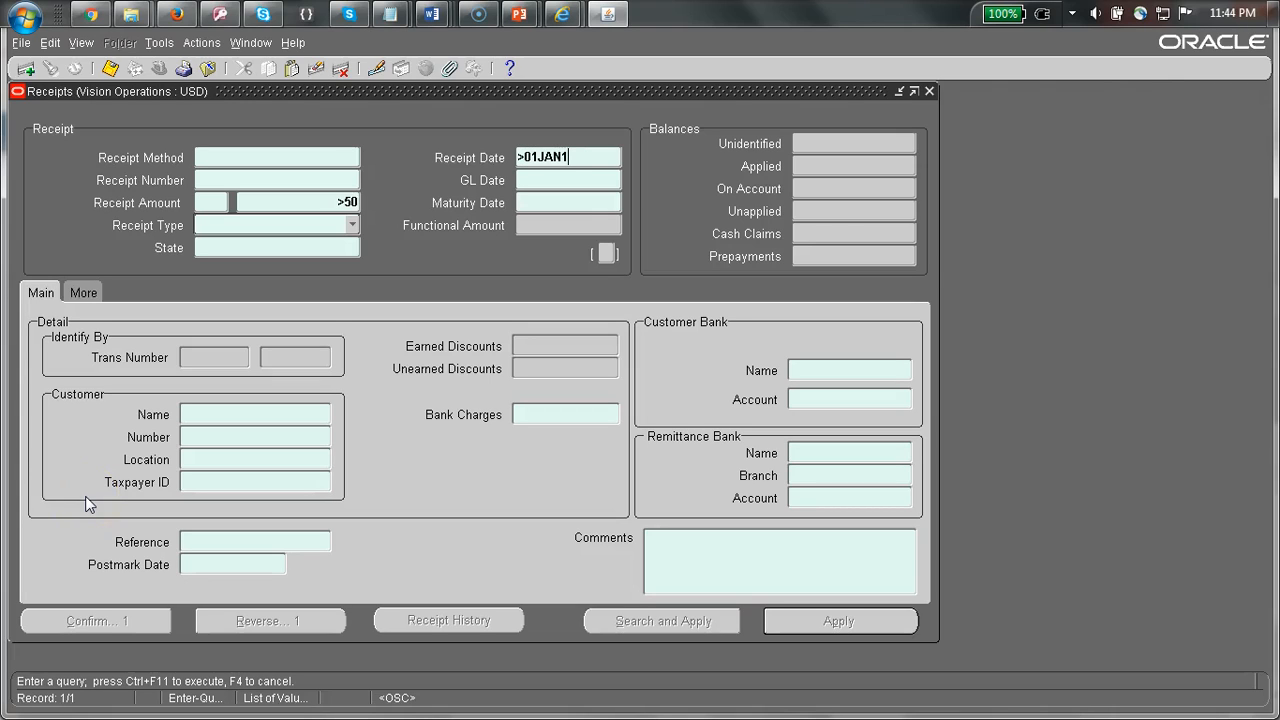
type("7")
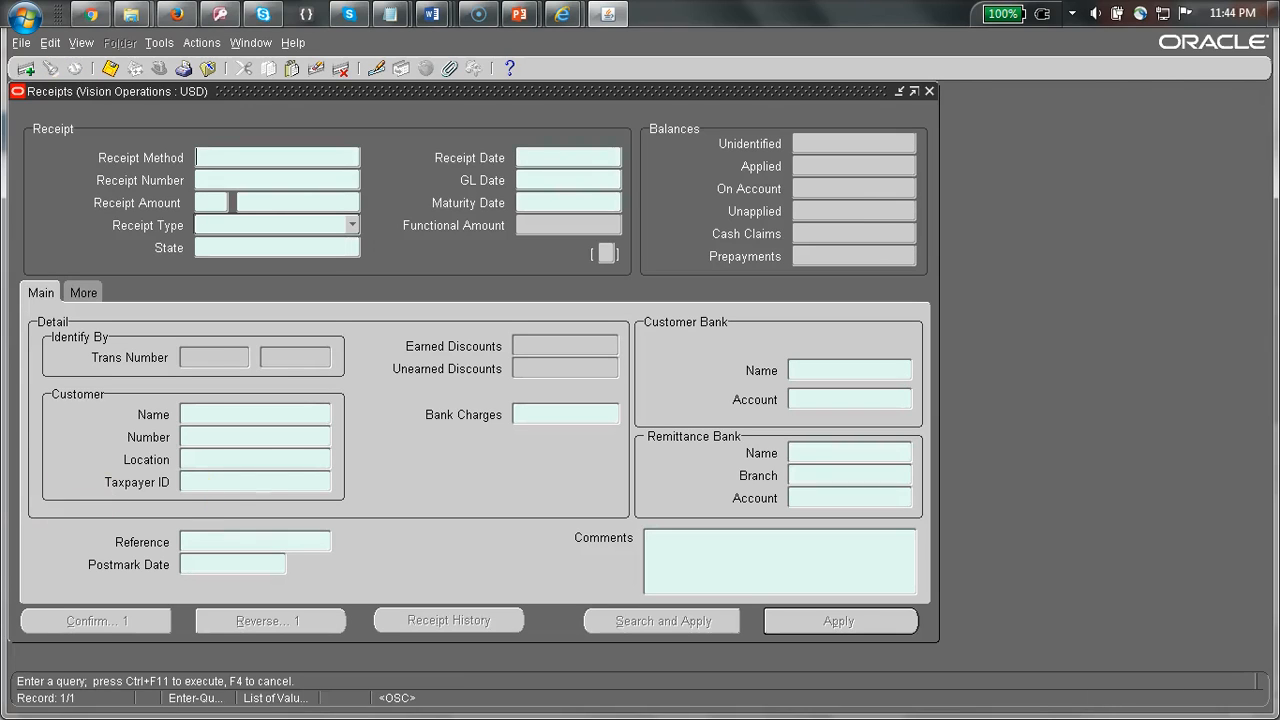
Query receipts with Customer Number #IN ('1003','1004'), retrieving United Parcel Service's receipt.
type("#")
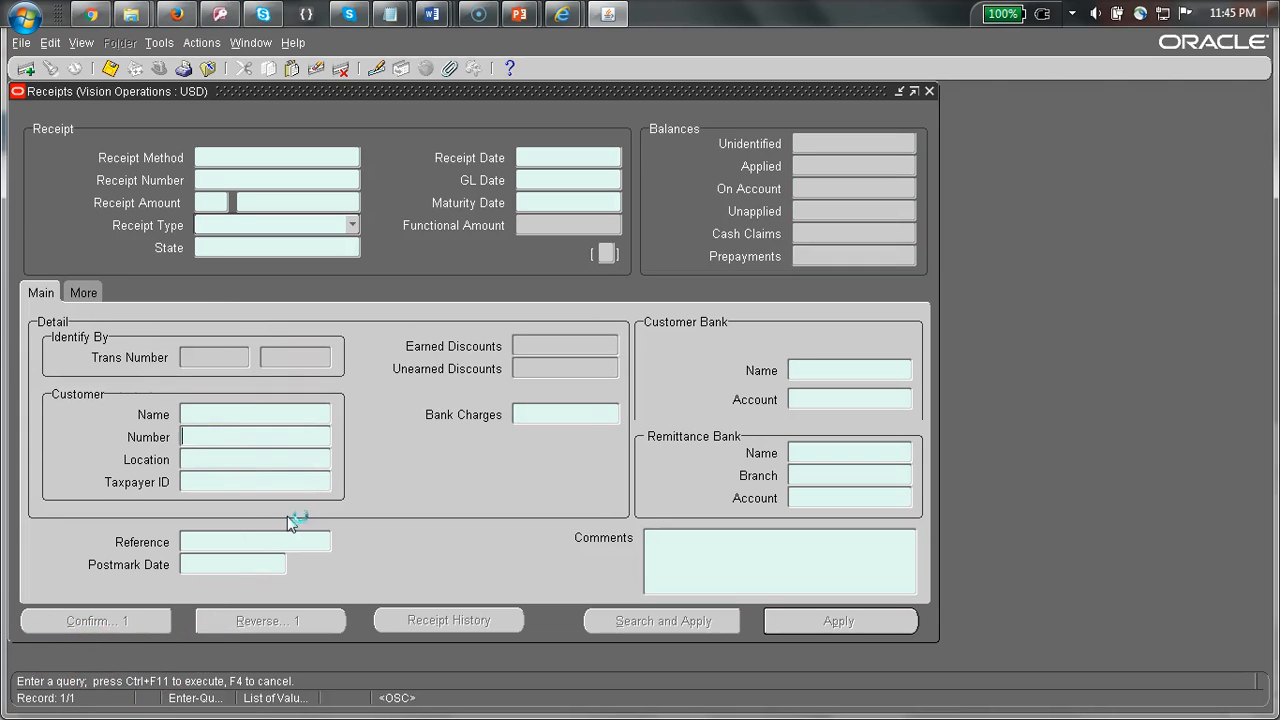
type("#IN")
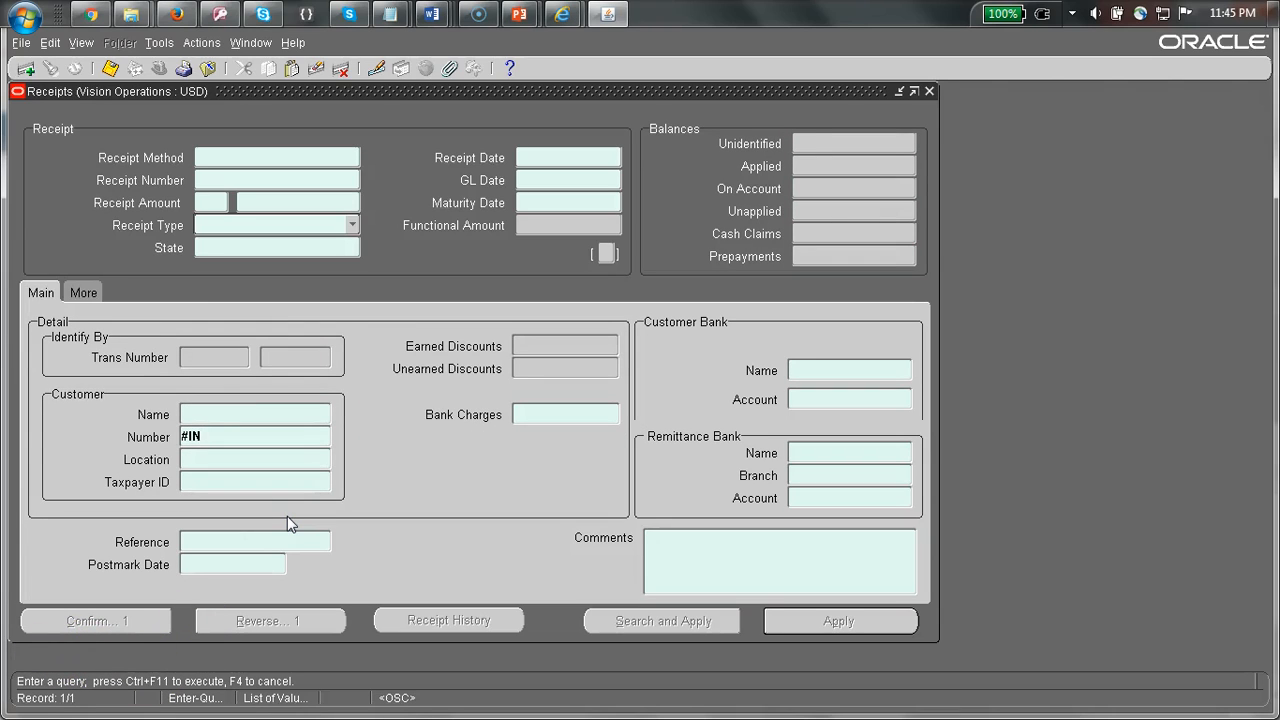
type("('01")
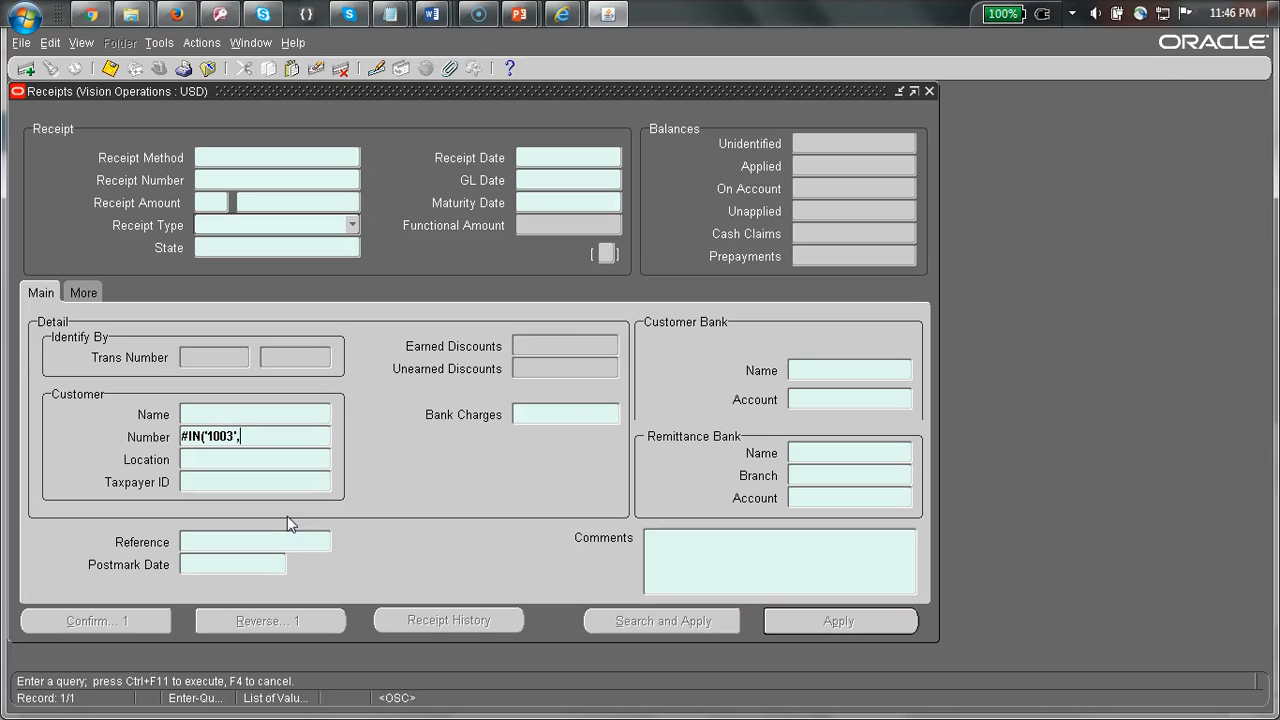
type(",'1004'")
left_click(298, 202)
type("<")
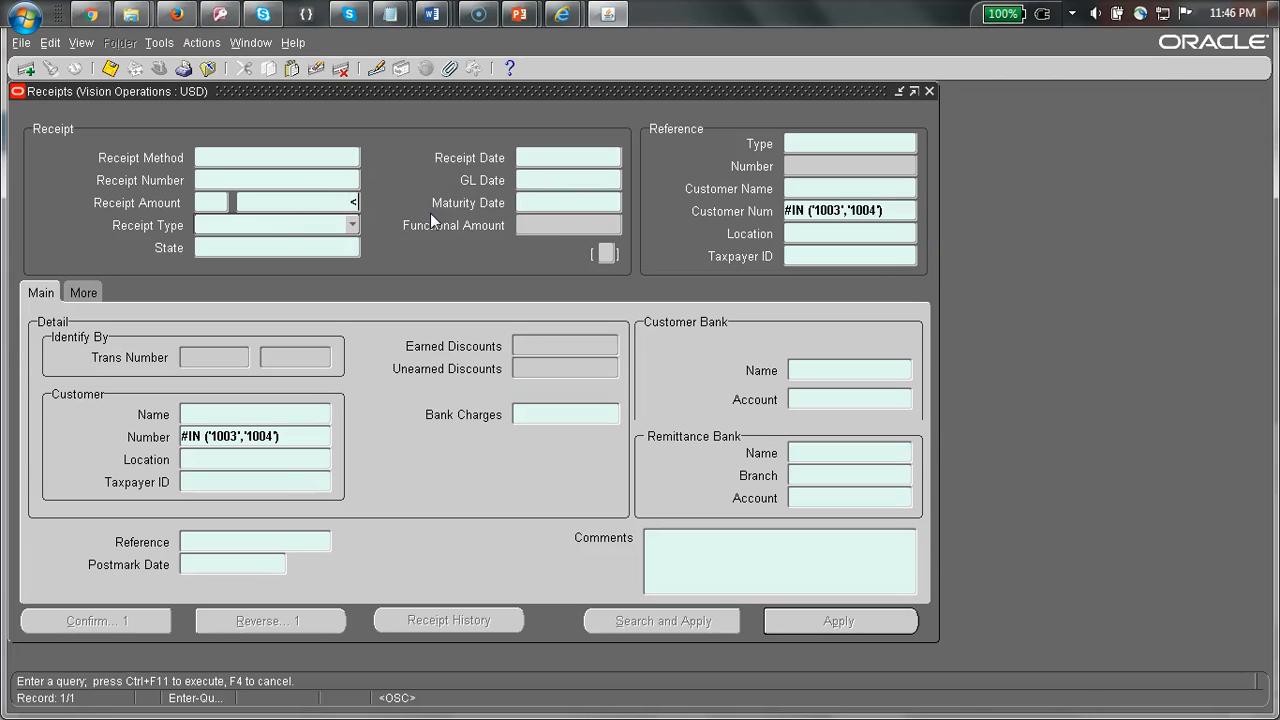
type("50")
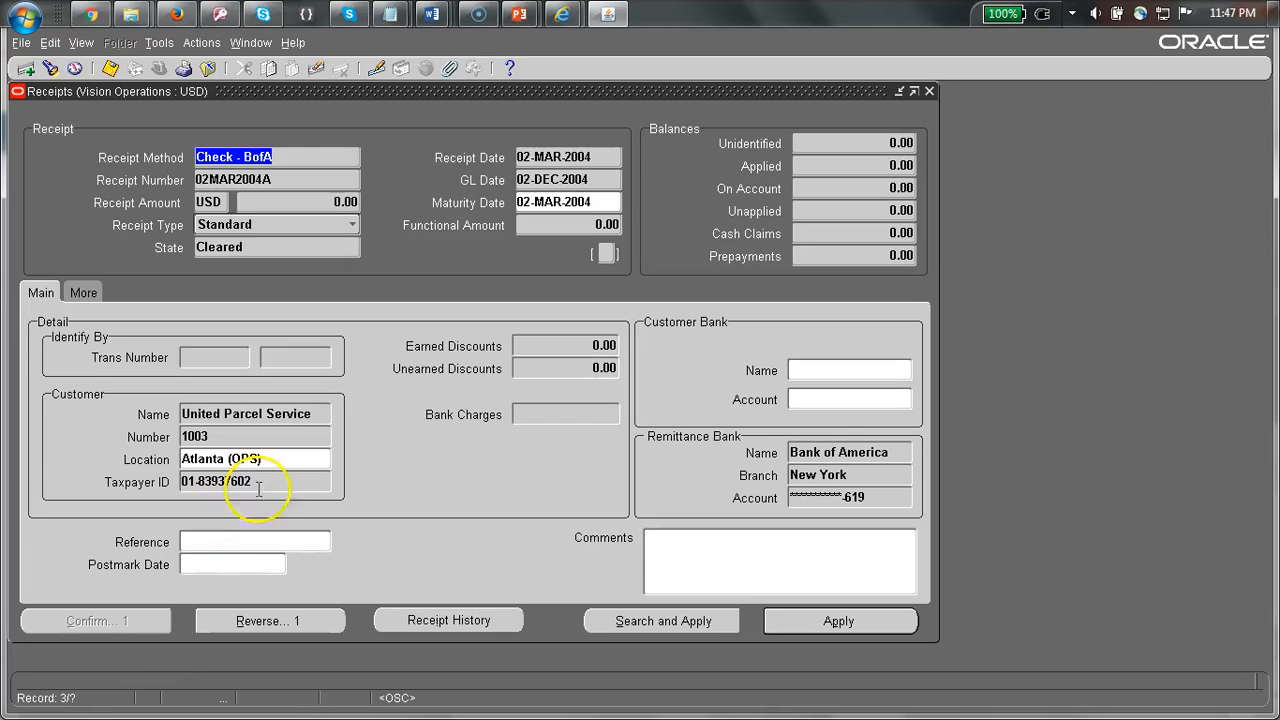
Examine the form's SYSTEM block variables via Help > Diagnostics > Examine, then clear for a new query.
left_click(292, 42)
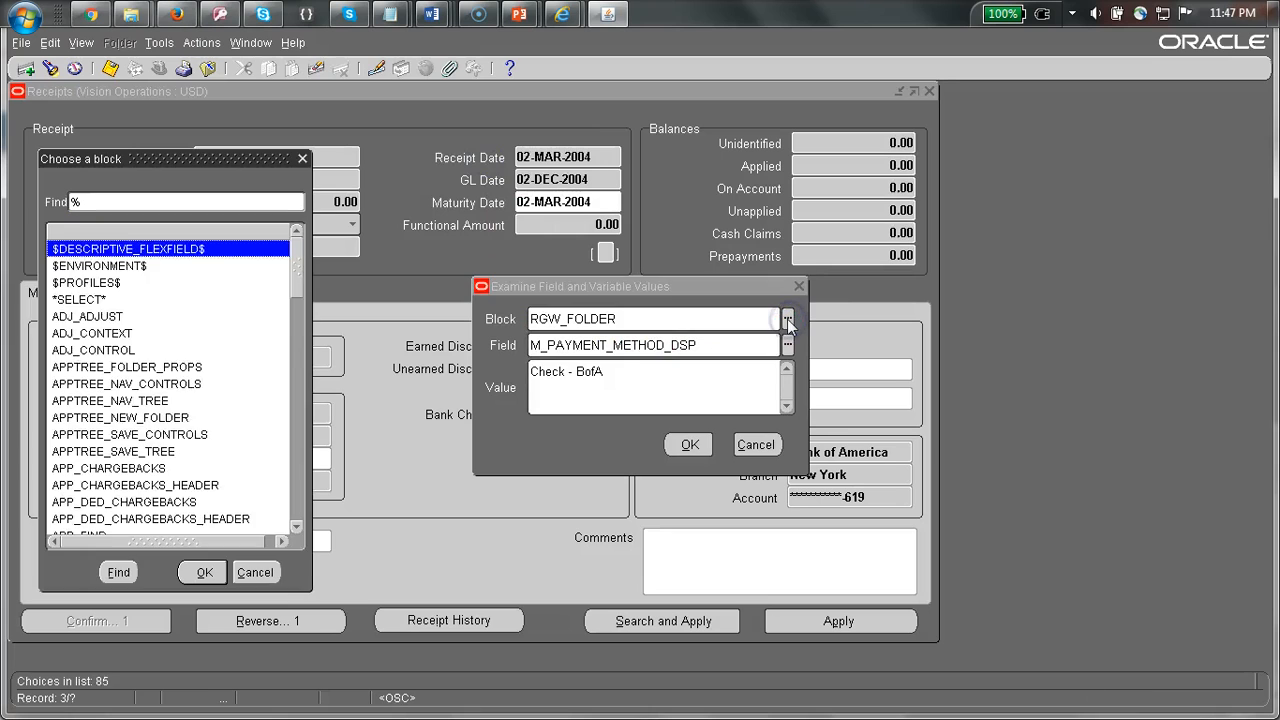
type("s")
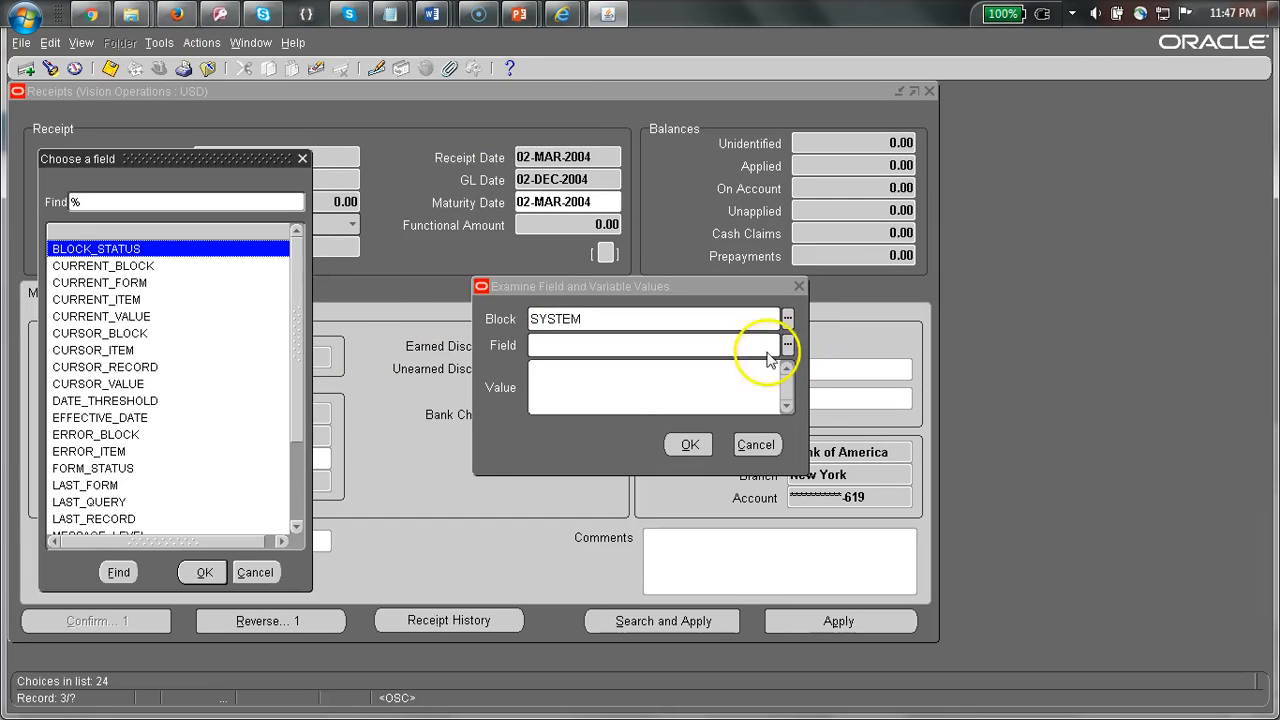
left_click(84, 486)
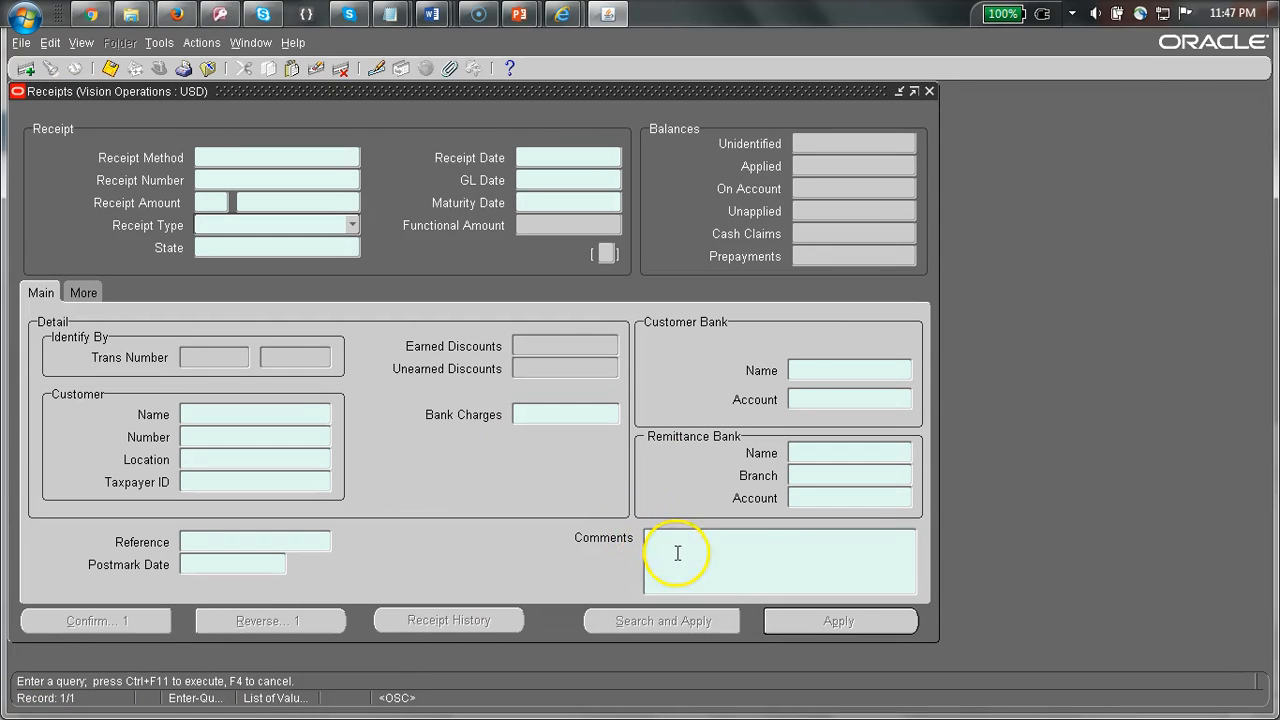
Enter #IS NULL in Comments and dismiss the selective-criteria error.
type("#")
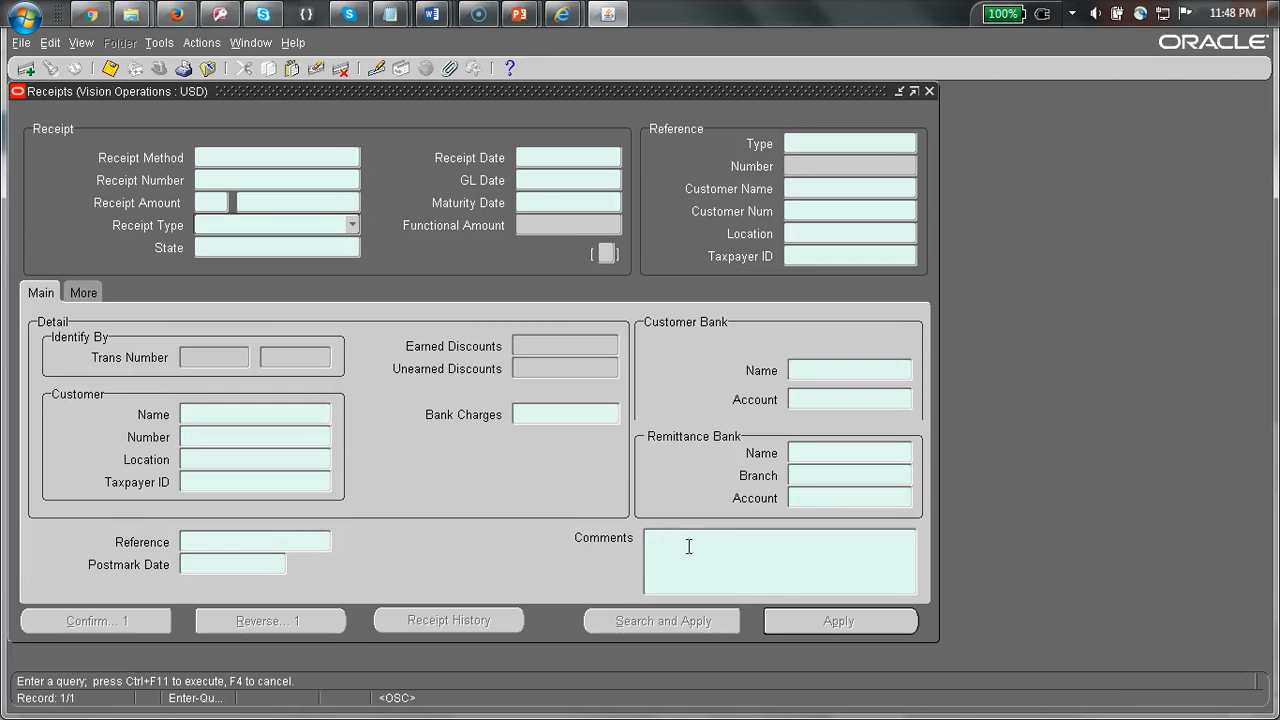
type("#IS N")
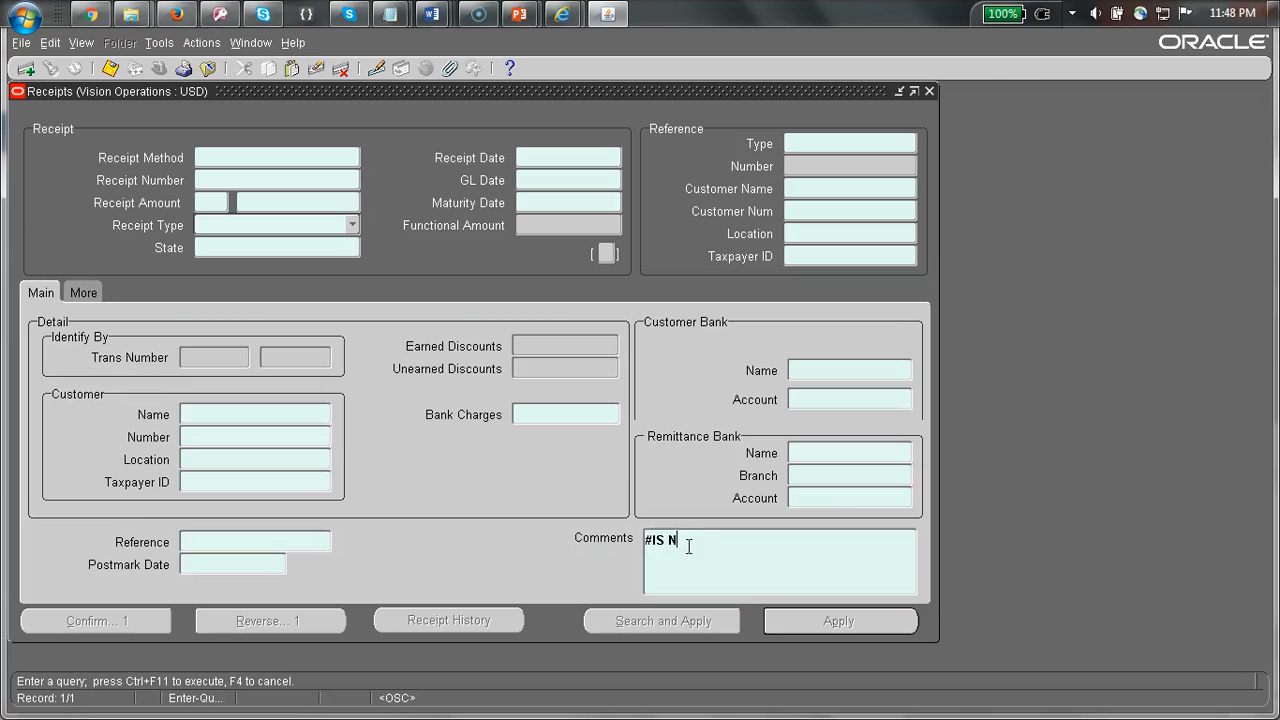
type("ULL")
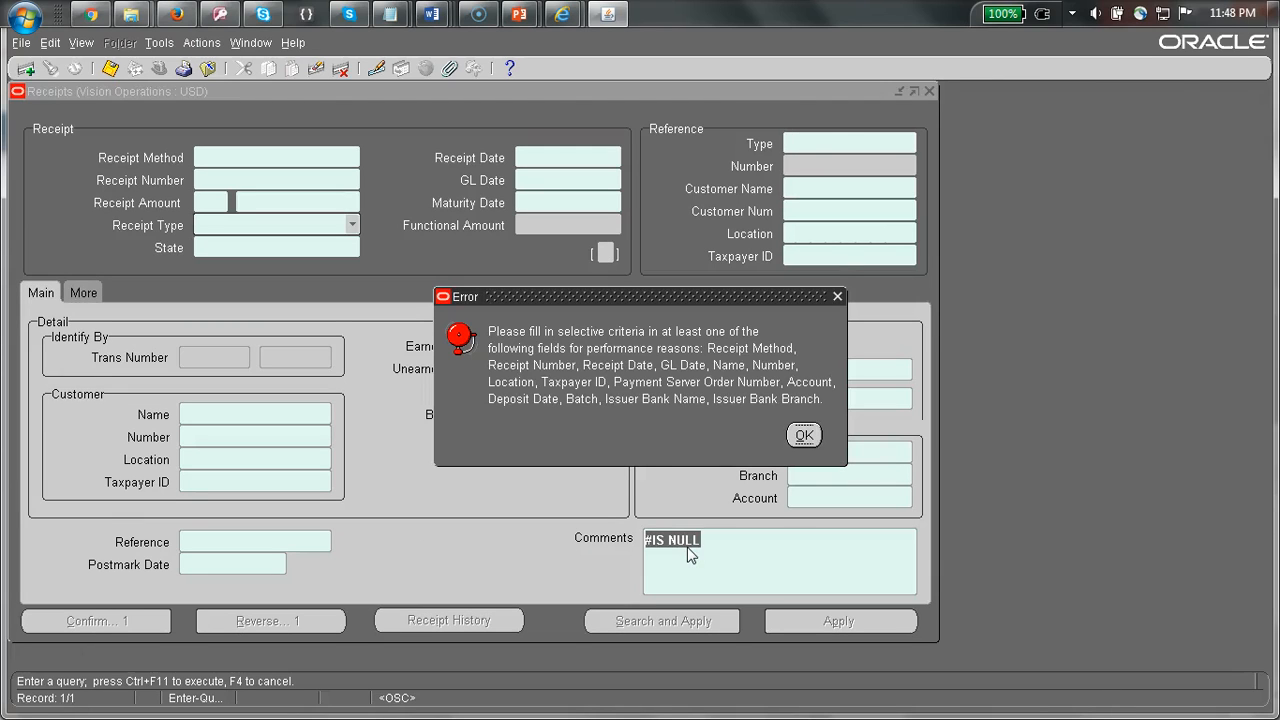
left_click(804, 436)
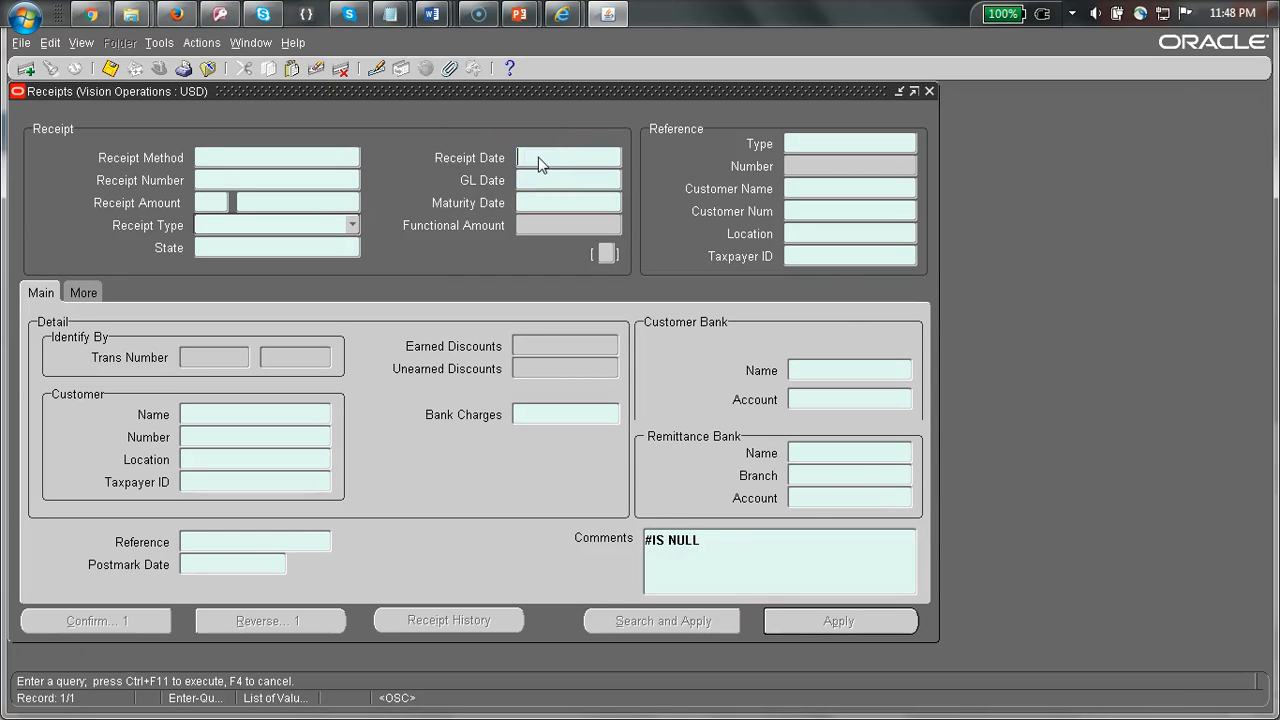
Add a Receipt Date criterion of >01-JAN-17.
type(">01")
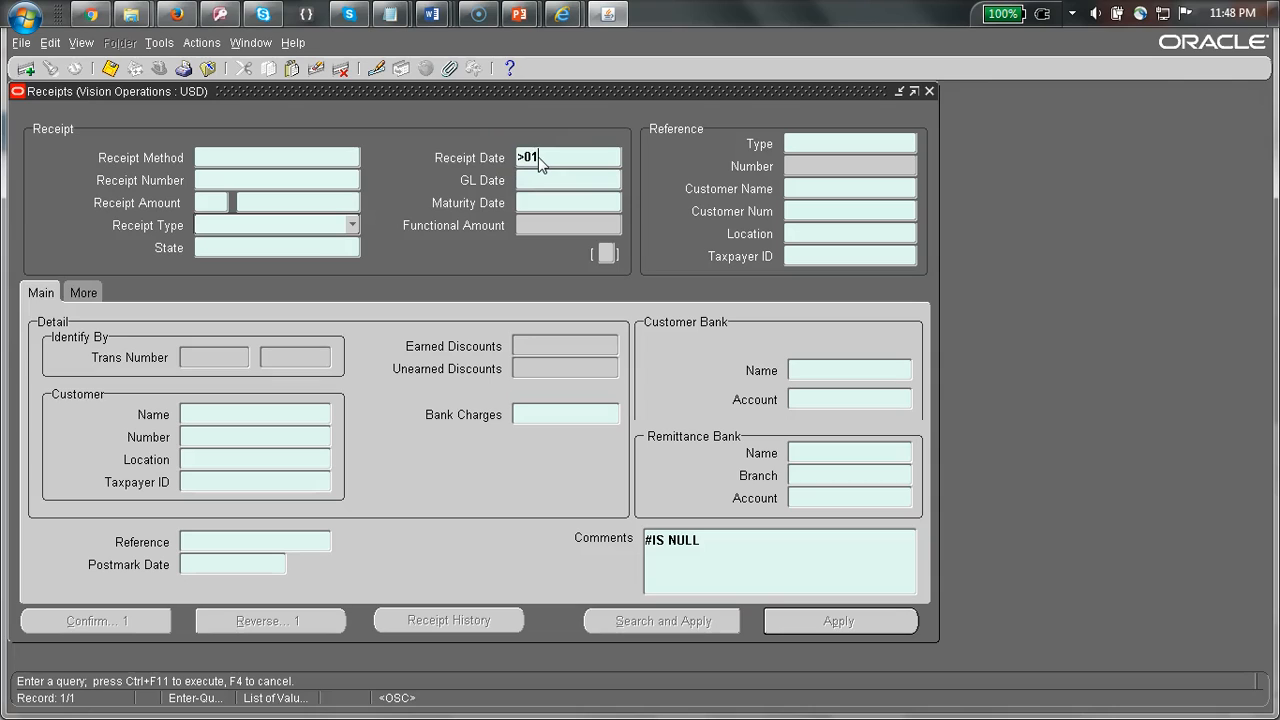
type("-JAN")
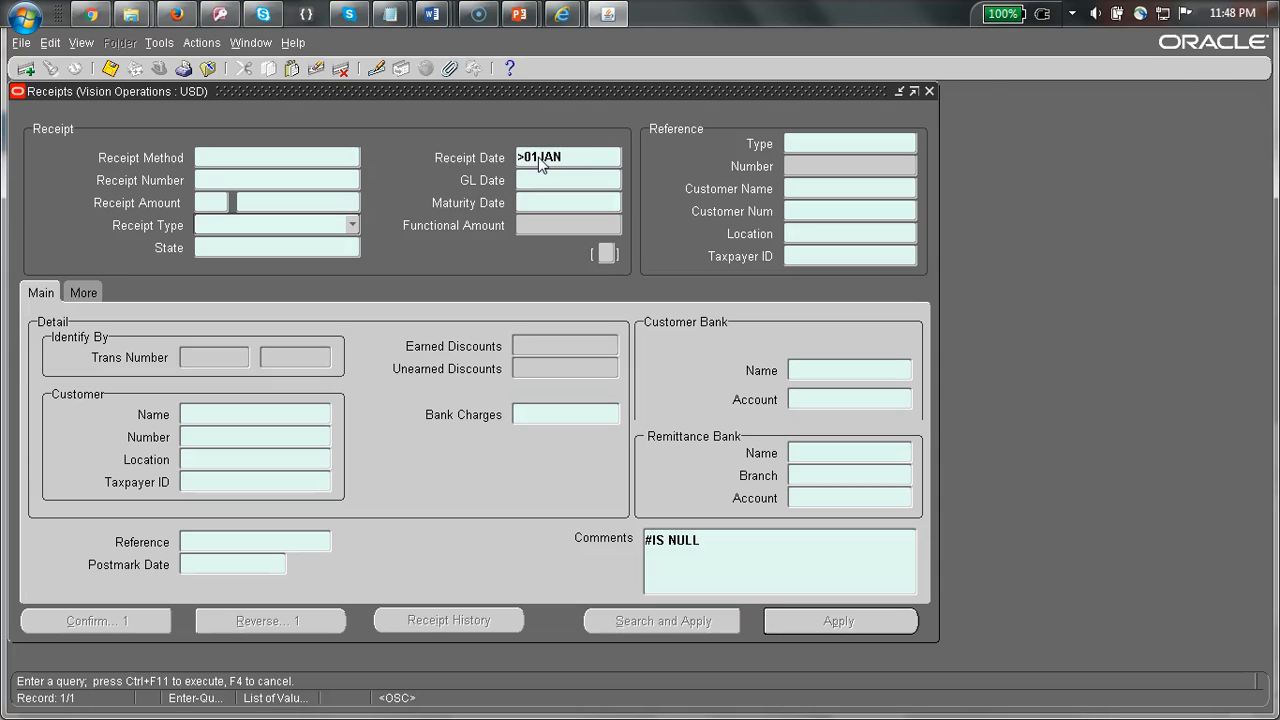
type("17")
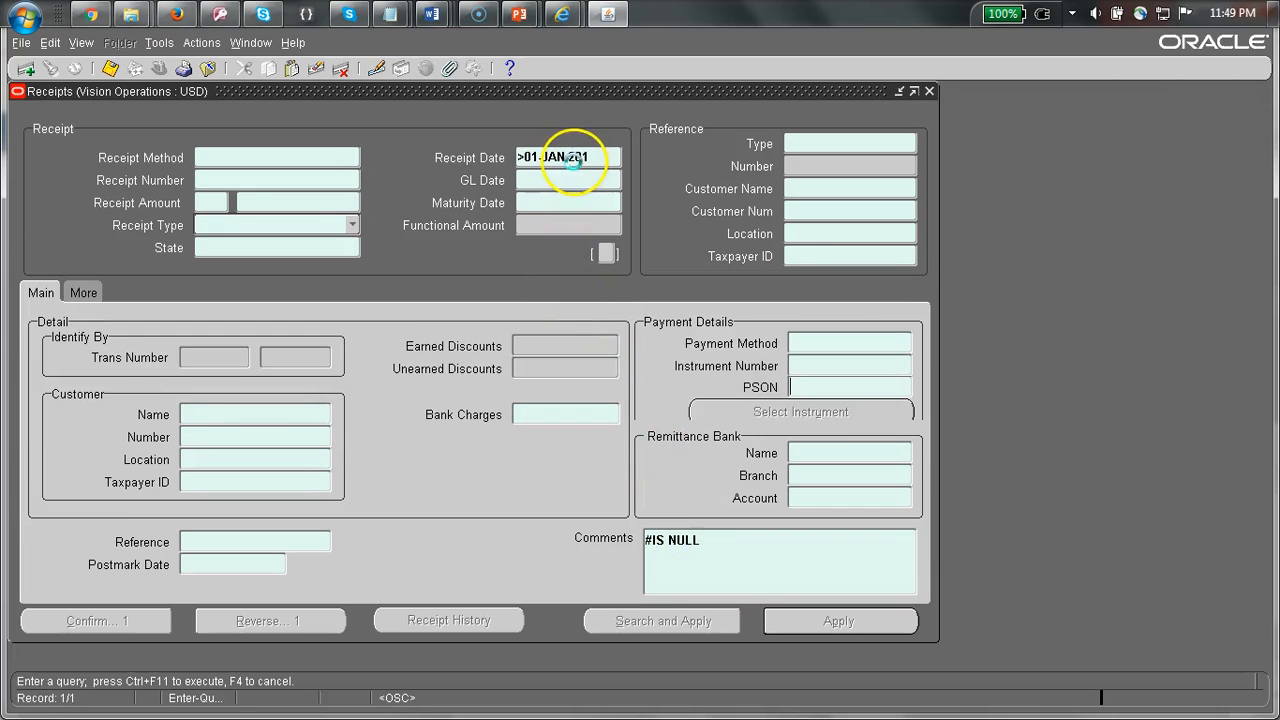
Query receipts with Comments #IS NOT NULL and Receipt Date >01JAN17, returning the TESTING receipt.
left_click(84, 292)
type("OT N")
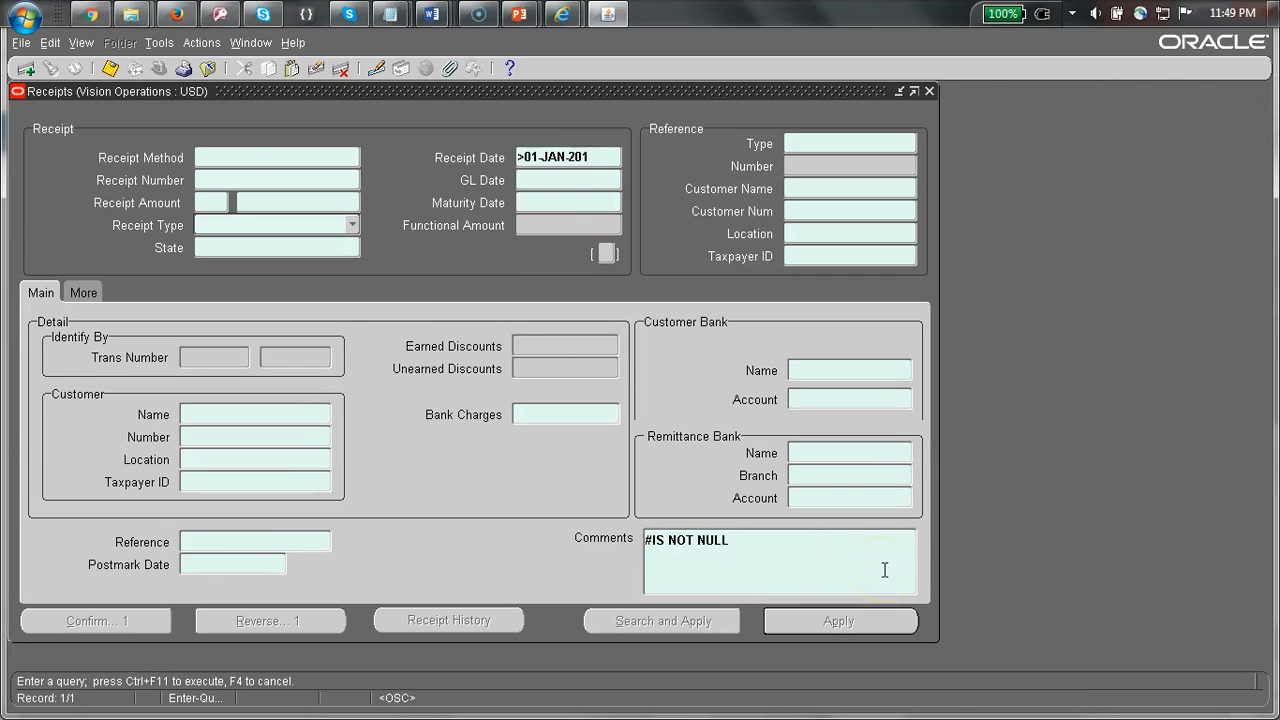
left_click(84, 292)
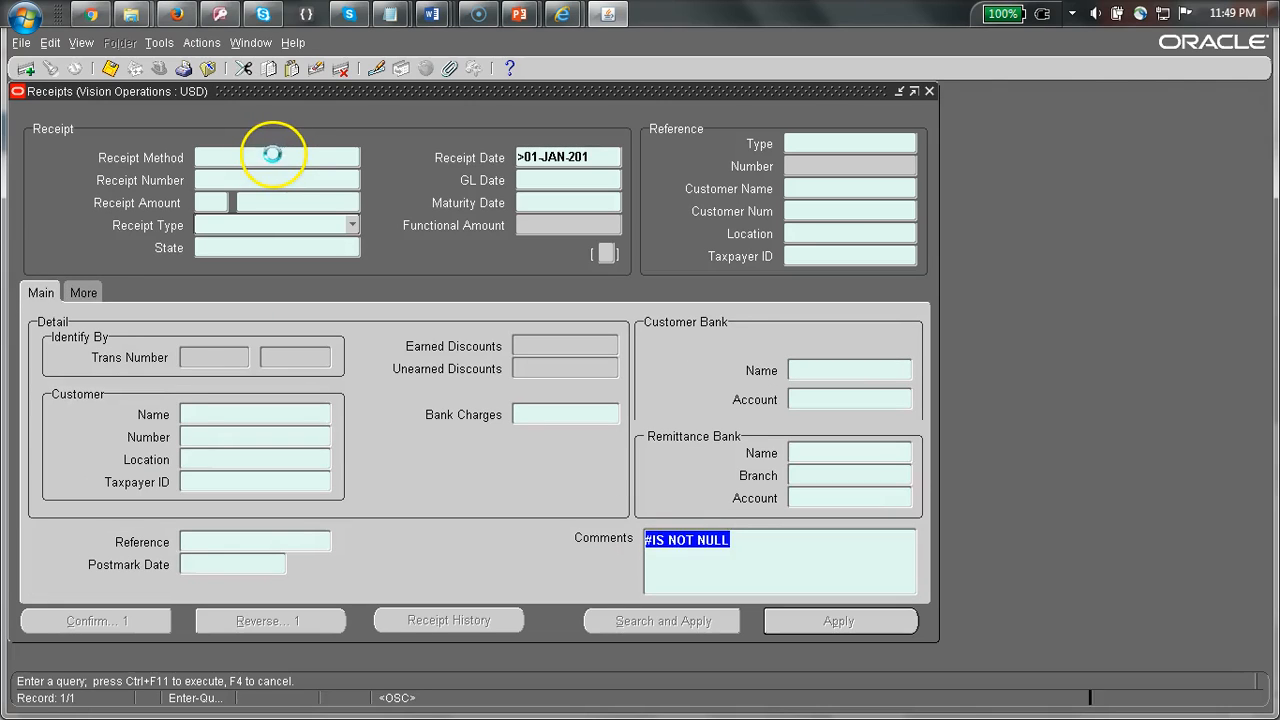
mouse_move(112, 624)
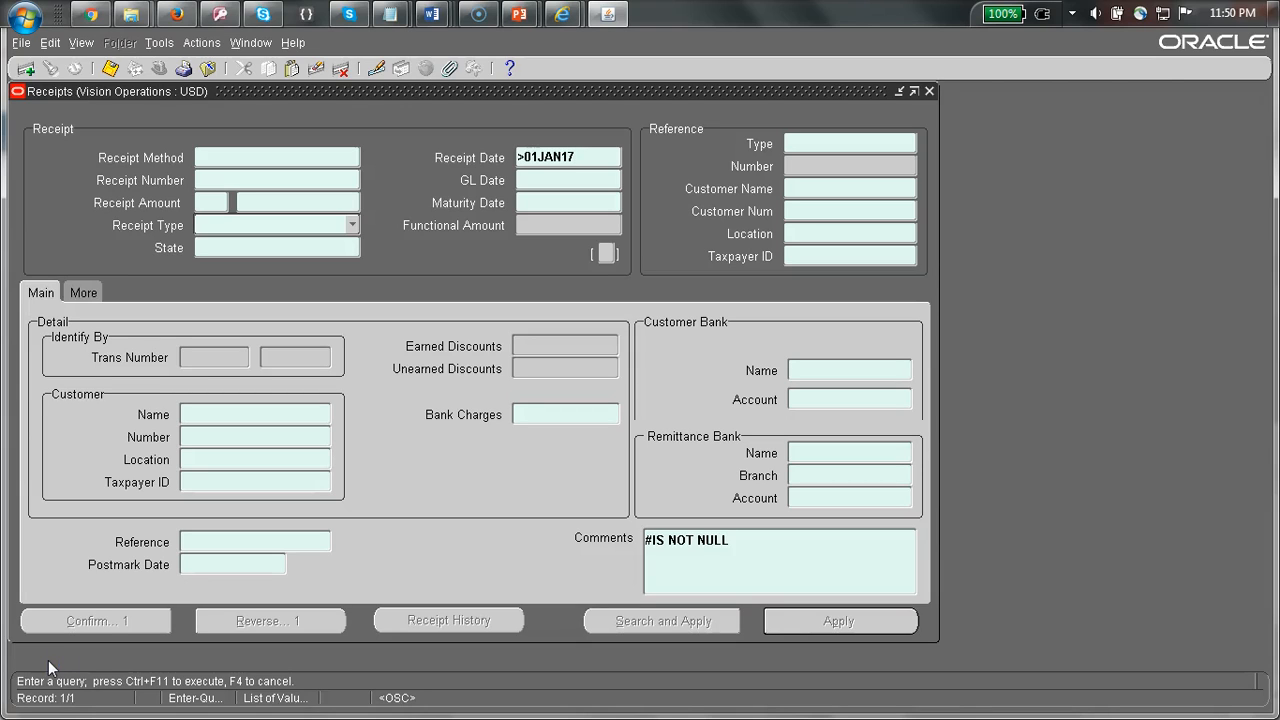
left_click(568, 156)
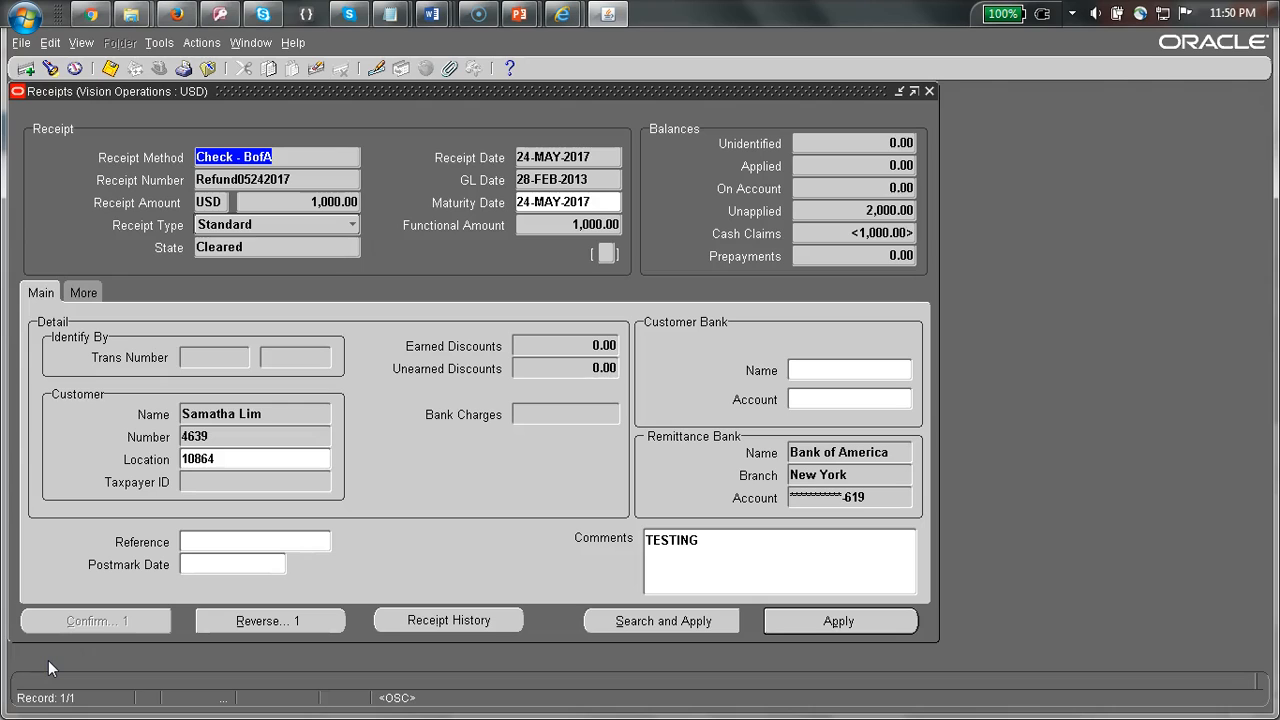
Re-enter the query with Receipt Date >01JAN17 and count matching records, reporting 1 record.
left_click(660, 620)
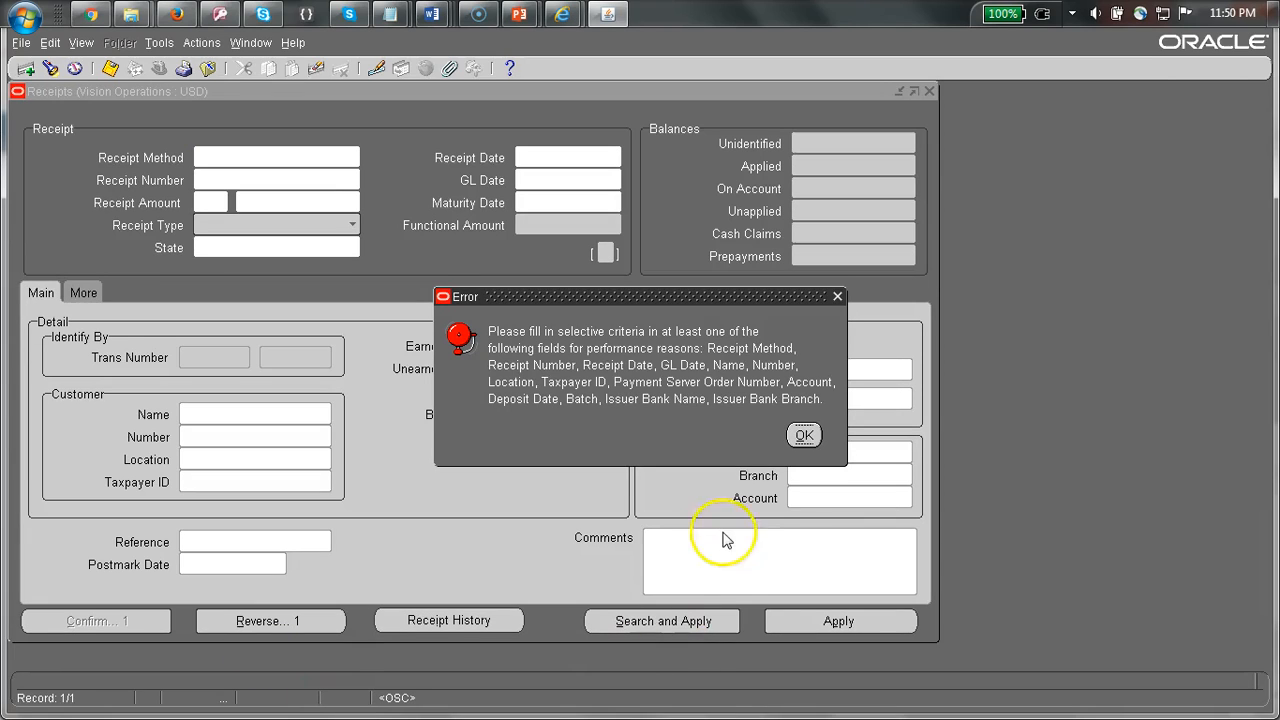
left_click(804, 436)
type("#IS NOT NULL")
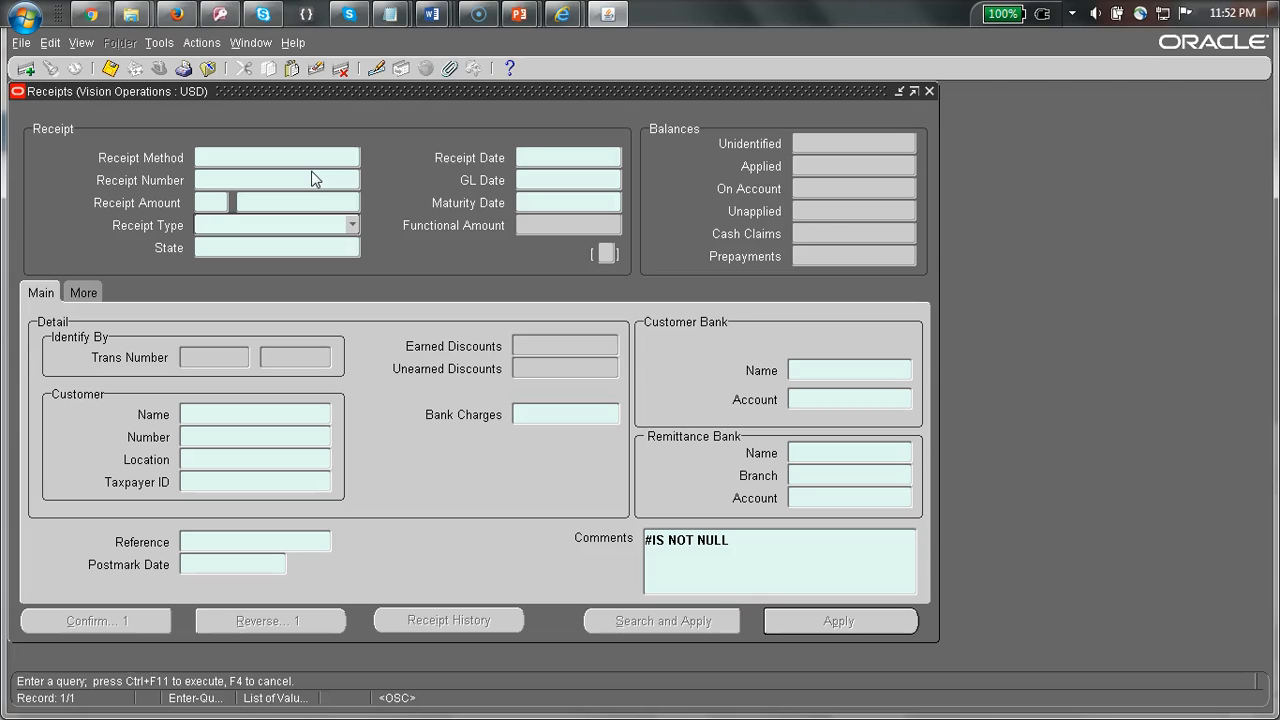
type(">01JAN1")
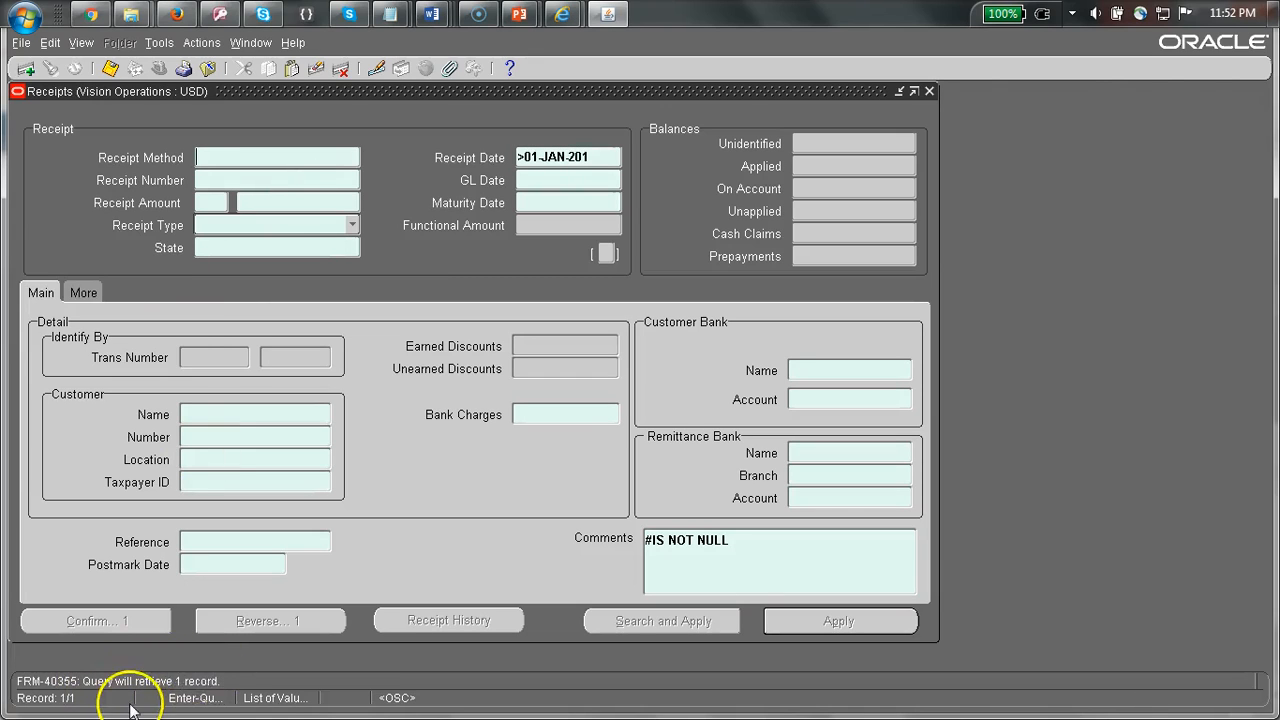
mouse_move(216, 704)
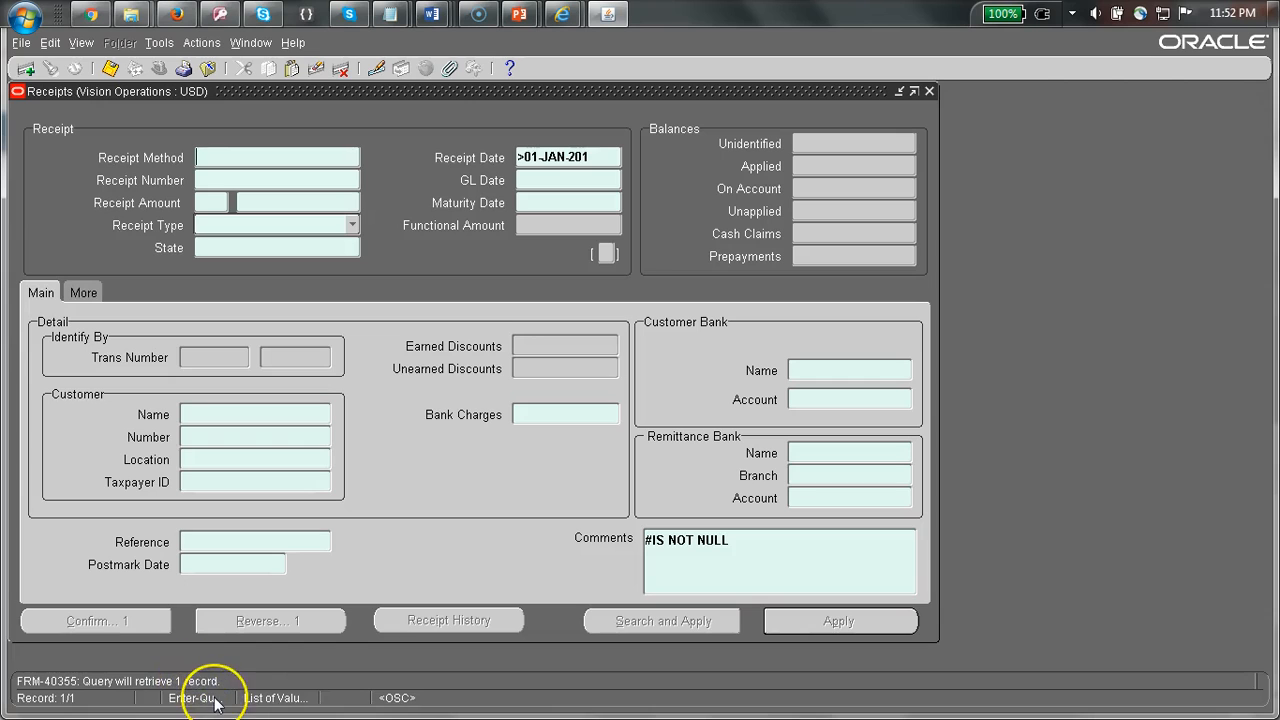